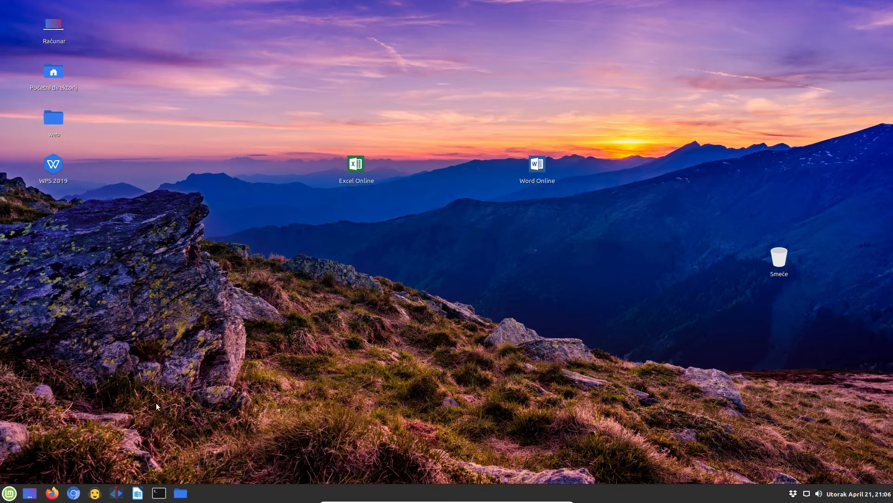
Briefly show the home folder, close it, and bring up the Cinnamon menu
click(180, 493)
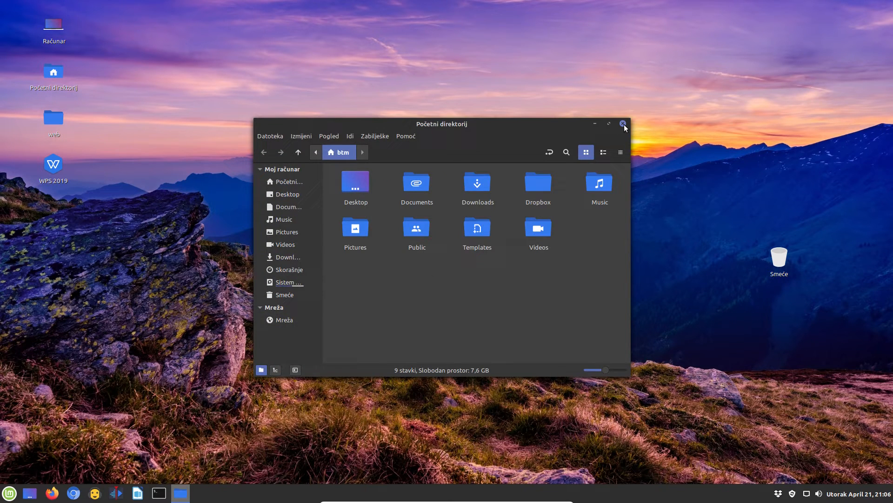
click(624, 123)
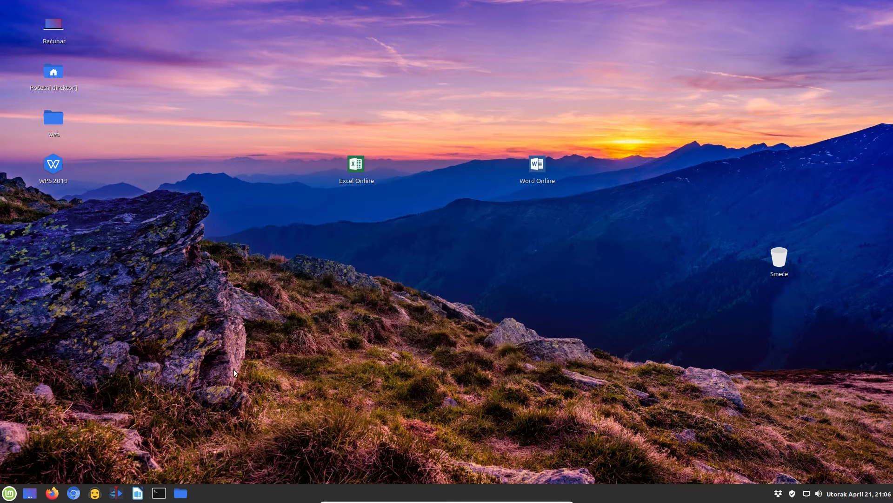
click(9, 494)
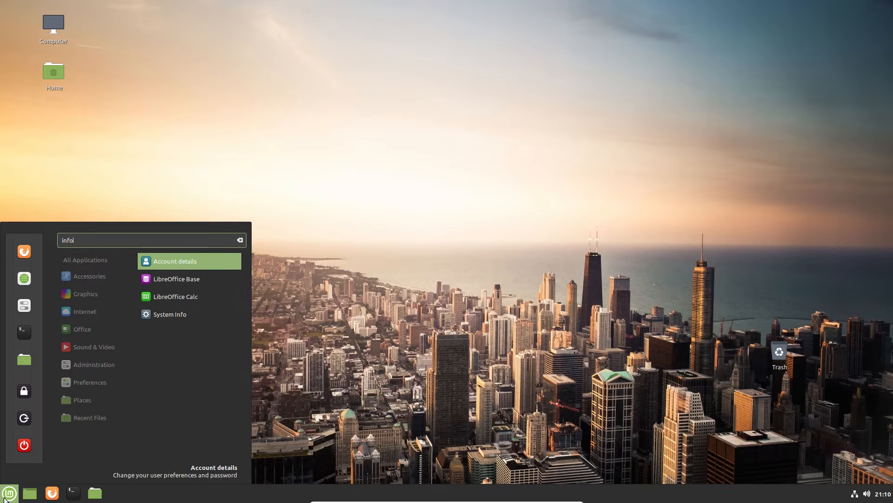
Search the menu for 'info' and launch the System Info tool
click(169, 313)
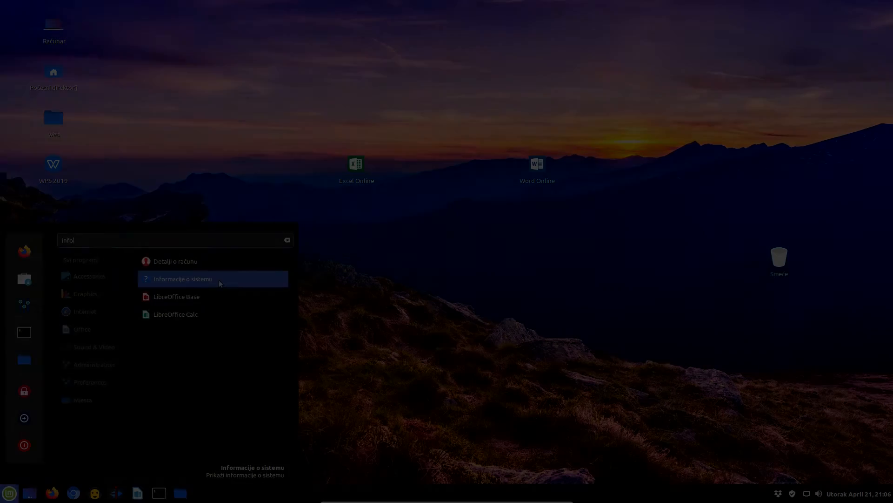
click(182, 278)
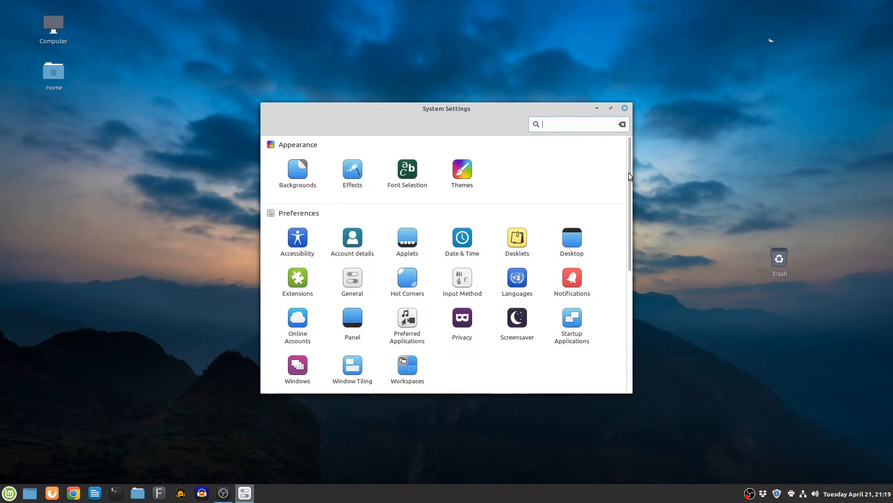
scroll(down, 3)
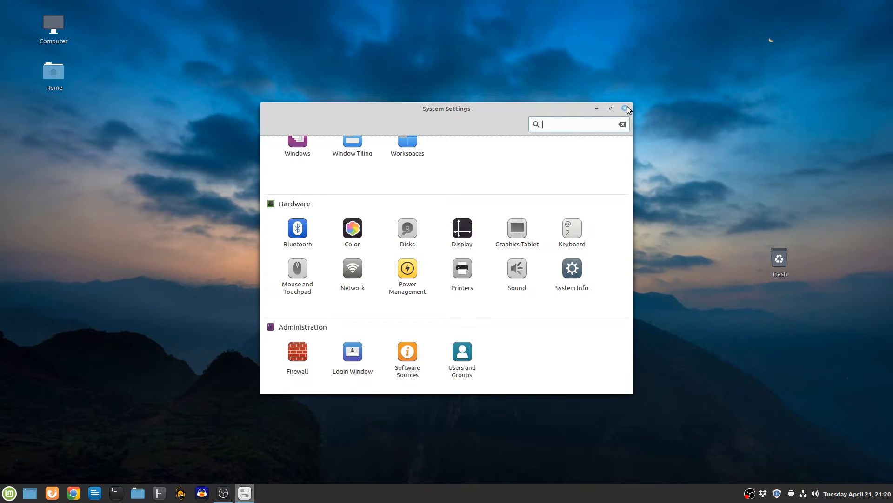
click(627, 108)
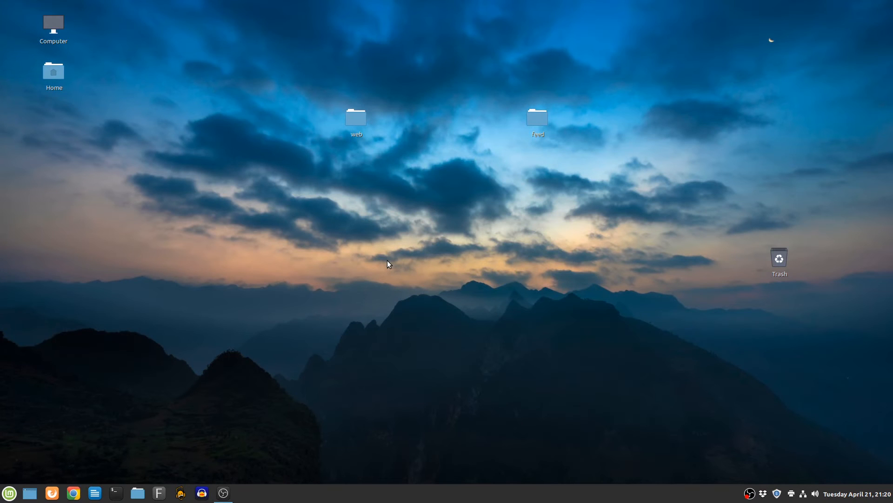
mouse_move(70, 453)
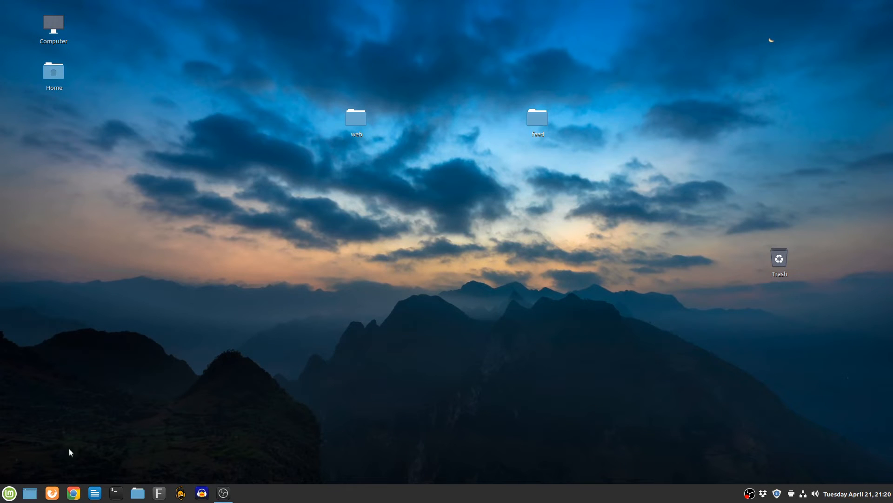
click(9, 493)
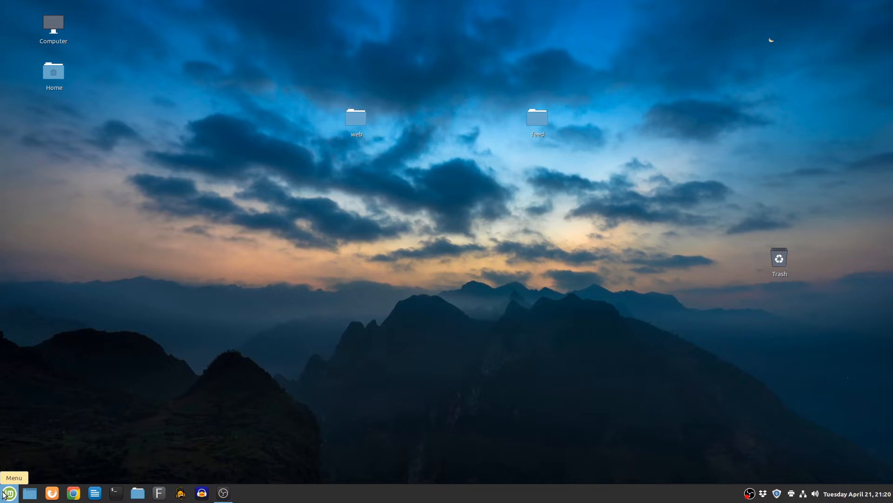
click(8, 494)
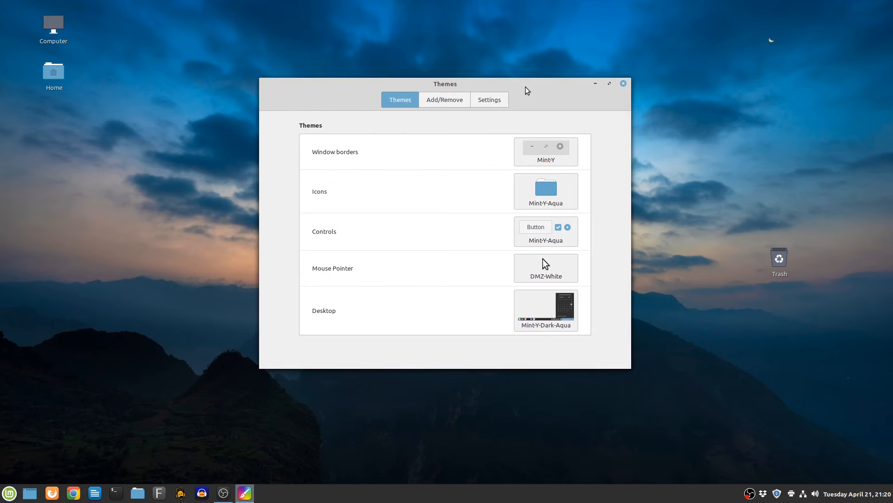
click(545, 310)
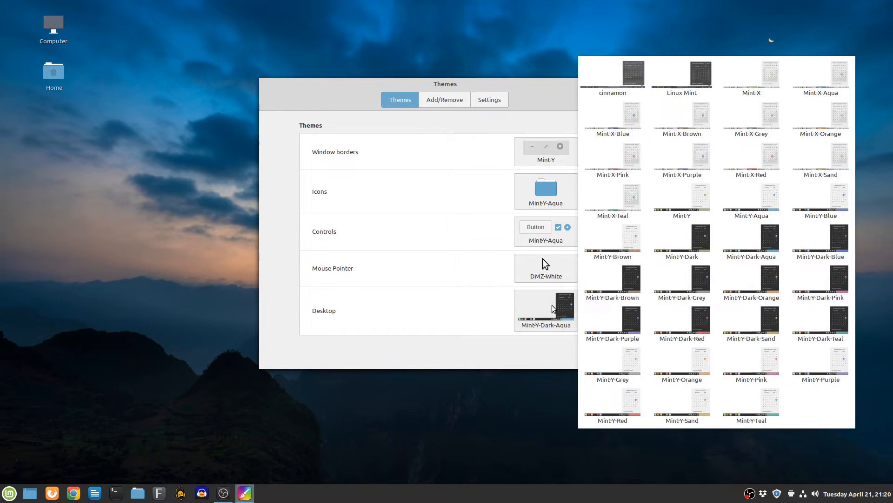
mouse_move(551, 240)
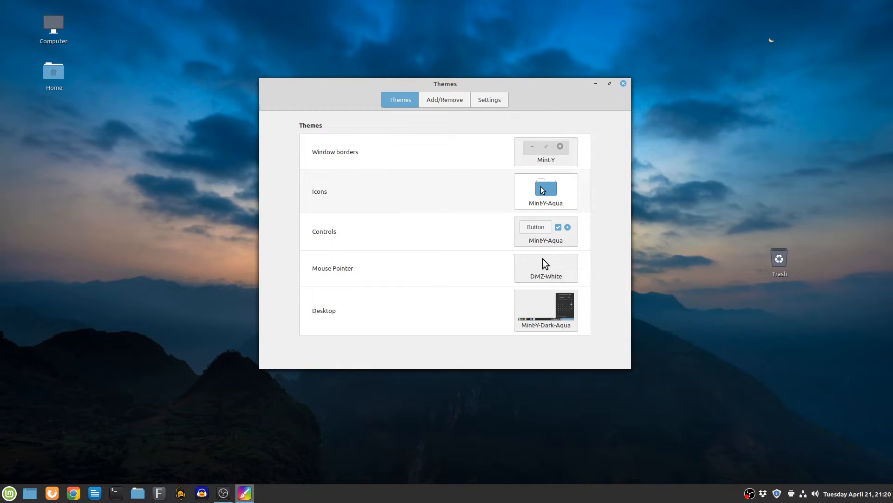
click(623, 83)
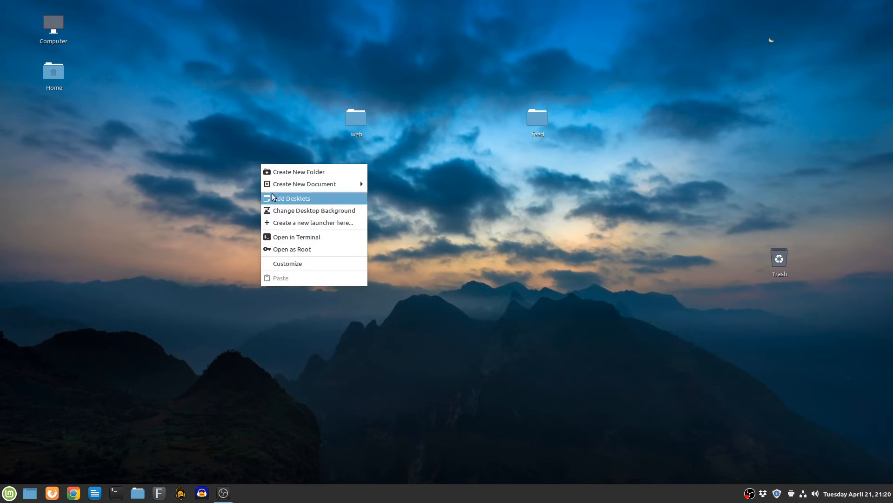
Bring up the background chooser and browse the Tricia, Tina and Tessa wallpaper collections
click(430, 255)
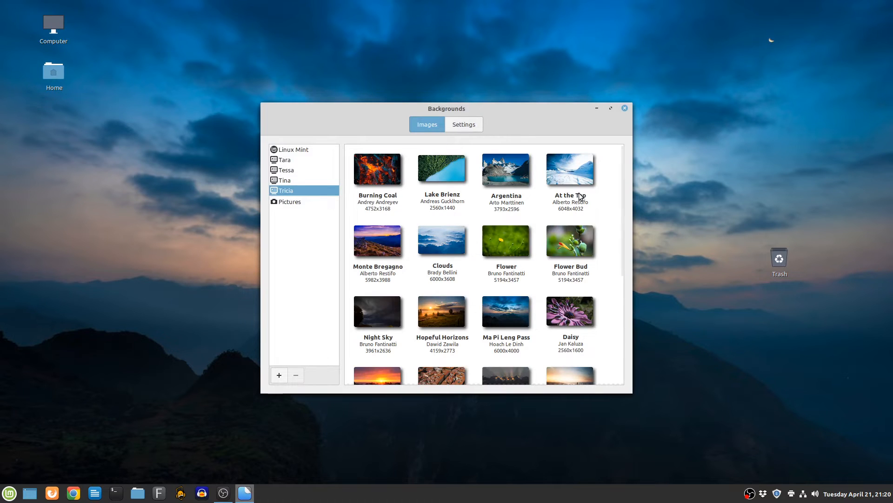
scroll(down, 3)
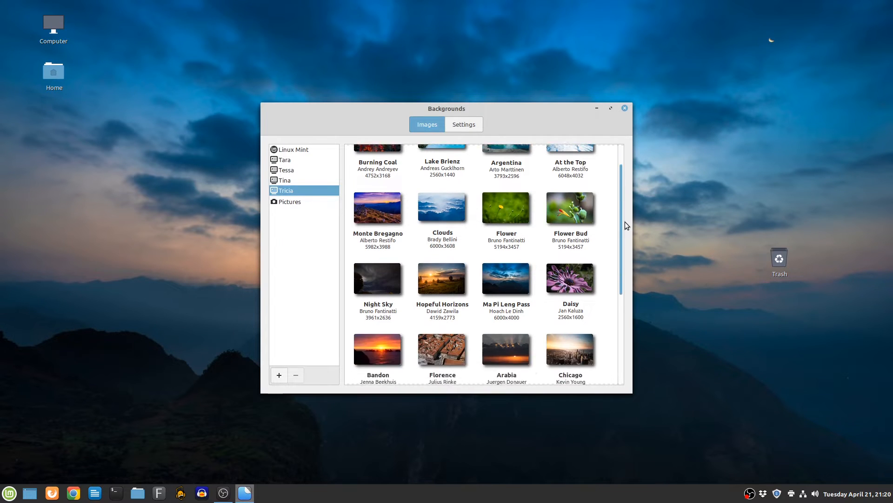
scroll(down, 3)
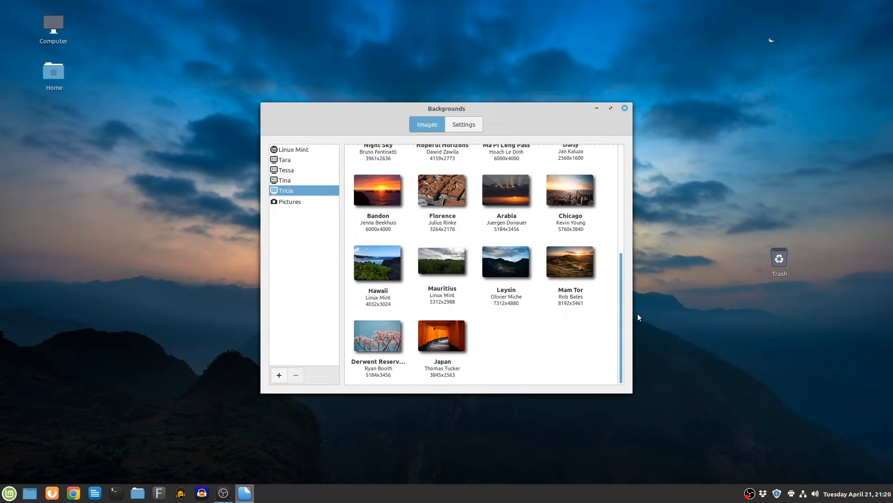
click(285, 180)
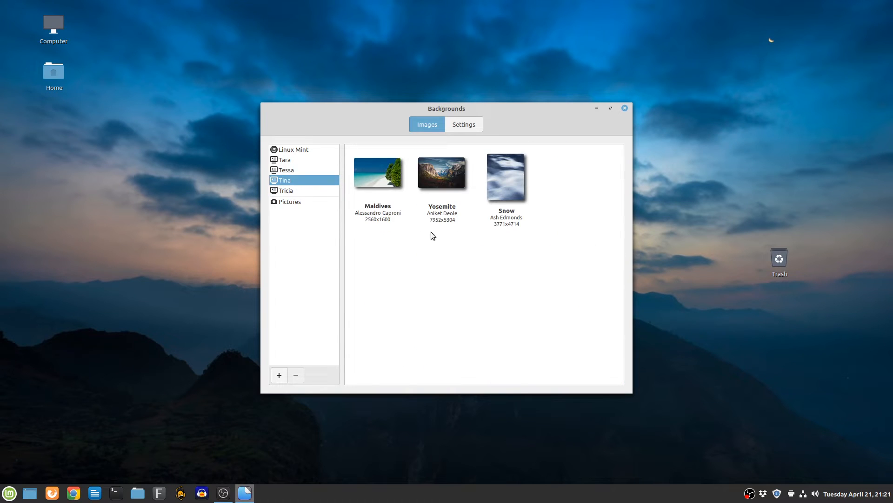
scroll(down, 3)
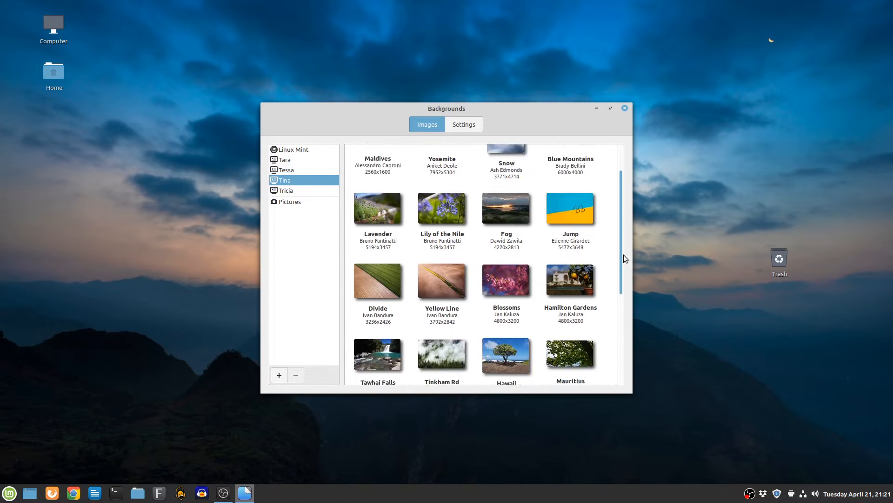
scroll(down, 3)
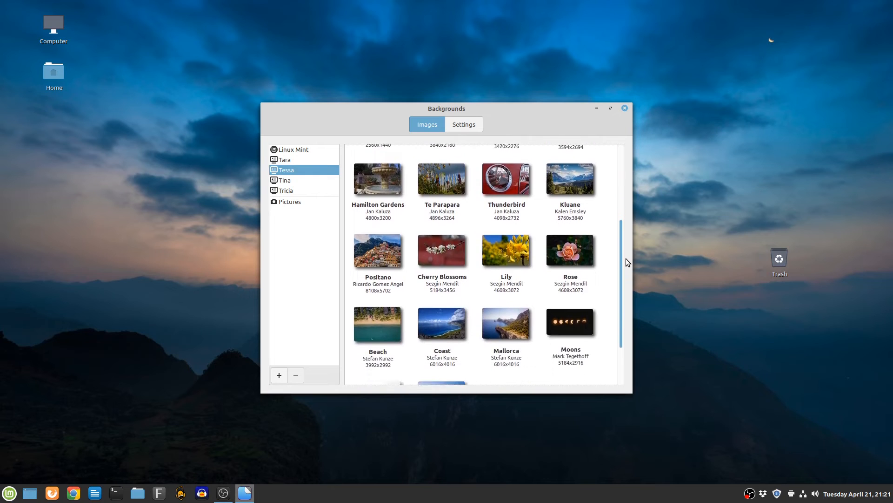
scroll(down, 3)
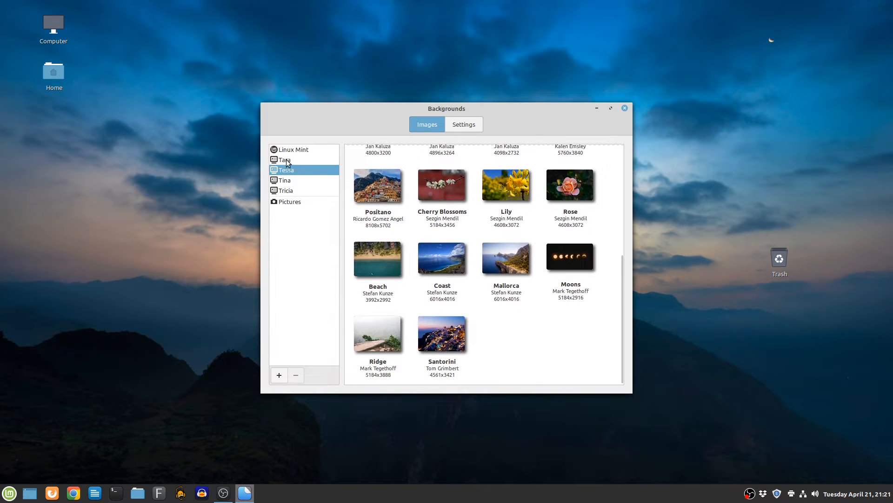
Browse the wallpapers in the Tara collection
click(284, 160)
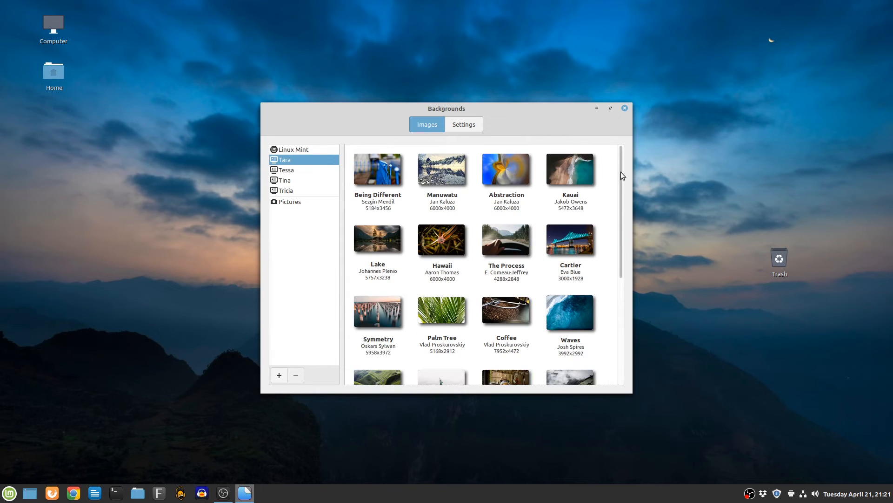
scroll(down, 3)
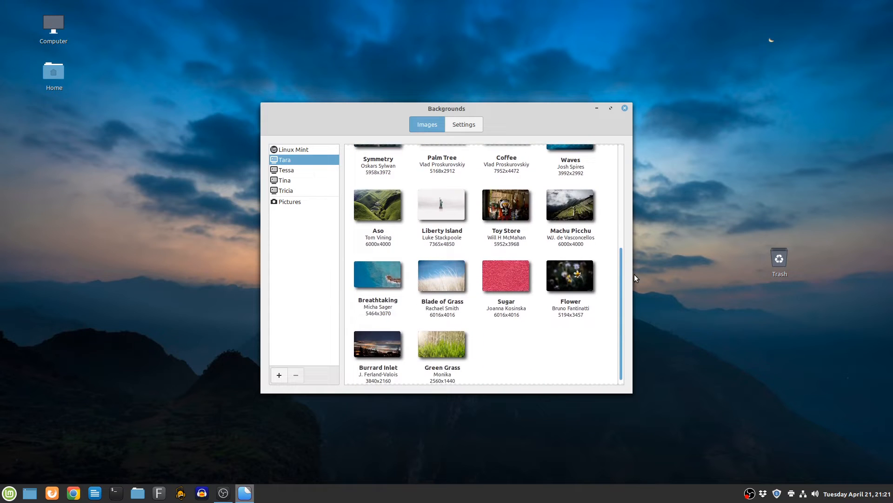
scroll(up, 3)
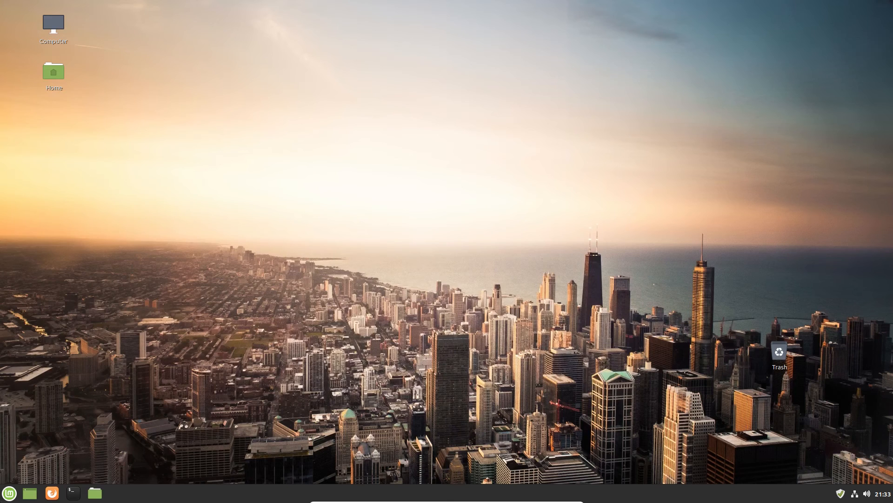
Launch the Welcome Screen and scroll its First Steps page to the Driver Manager, Update Manager and Desktop Layout sections
click(9, 494)
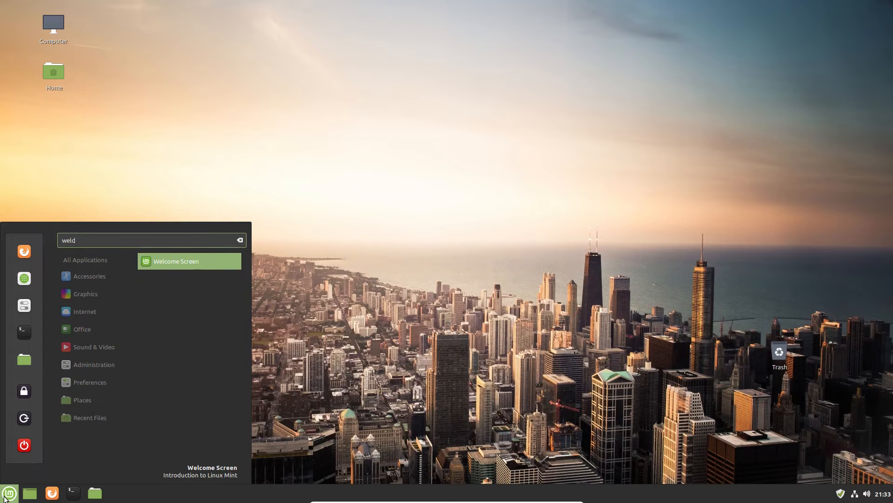
click(9, 492)
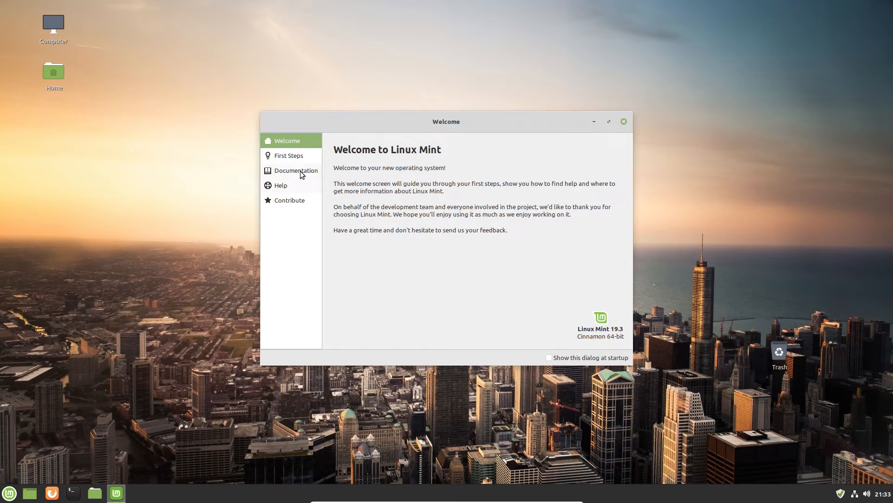
click(288, 155)
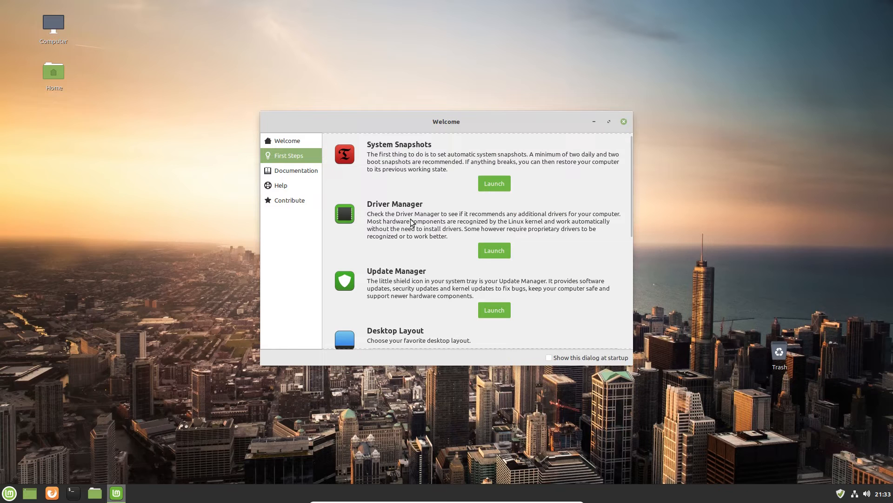
mouse_move(630, 221)
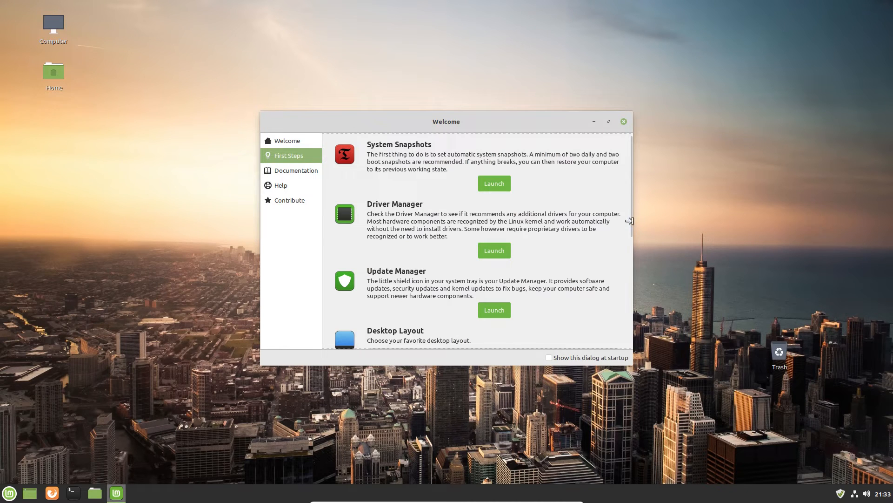
scroll(down, 3)
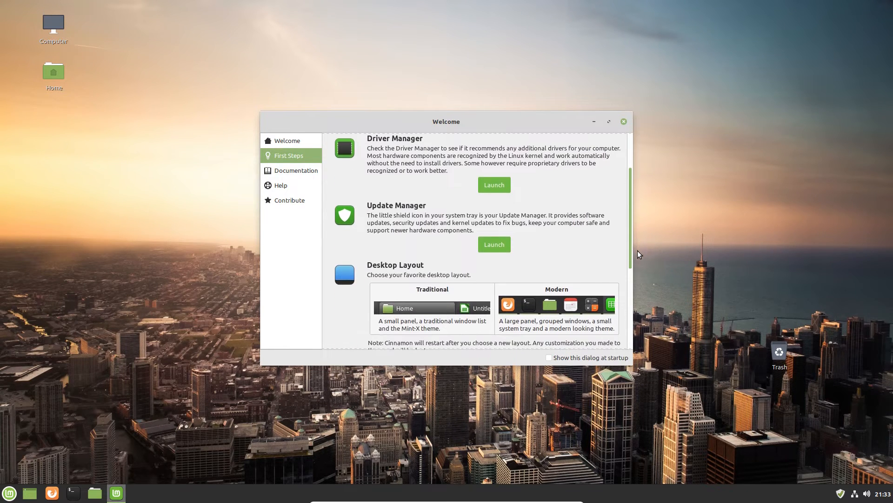
scroll(down, 3)
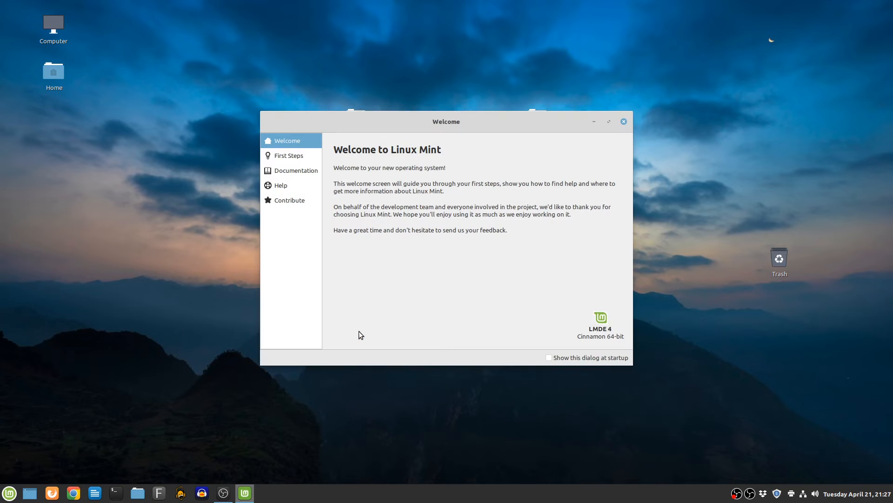
mouse_move(301, 162)
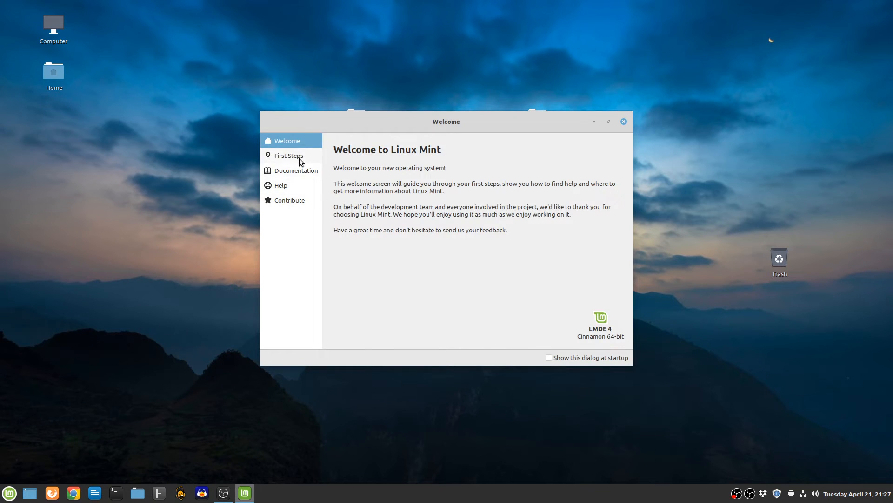
Scroll the LMDE 4 First Steps page down to System Settings, Software Manager and Firewall, then close the Welcome Screen
click(288, 155)
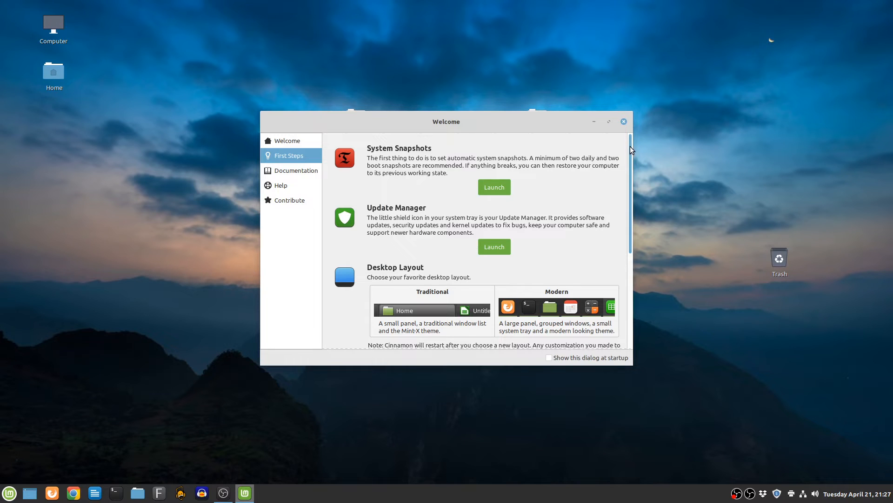
scroll(down, 3)
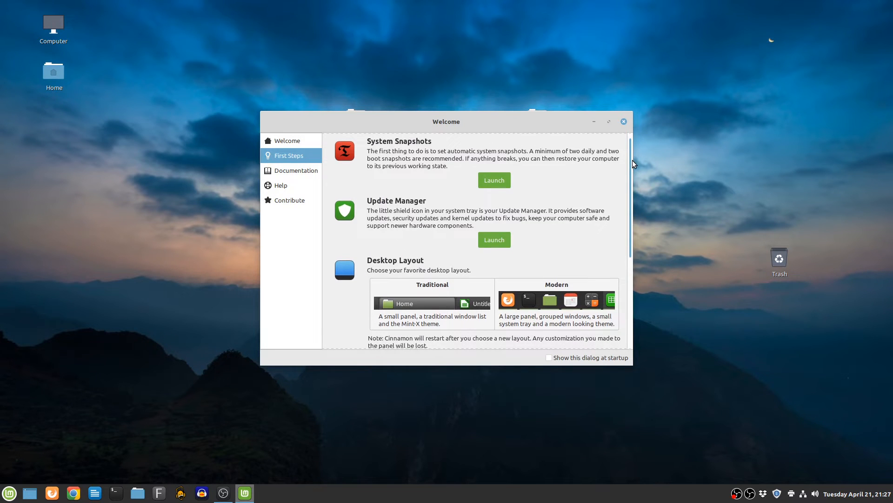
scroll(down, 3)
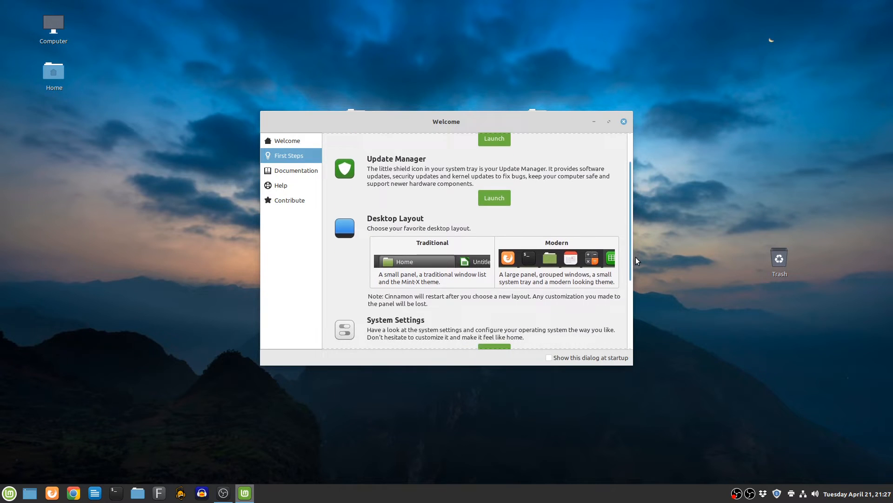
scroll(down, 3)
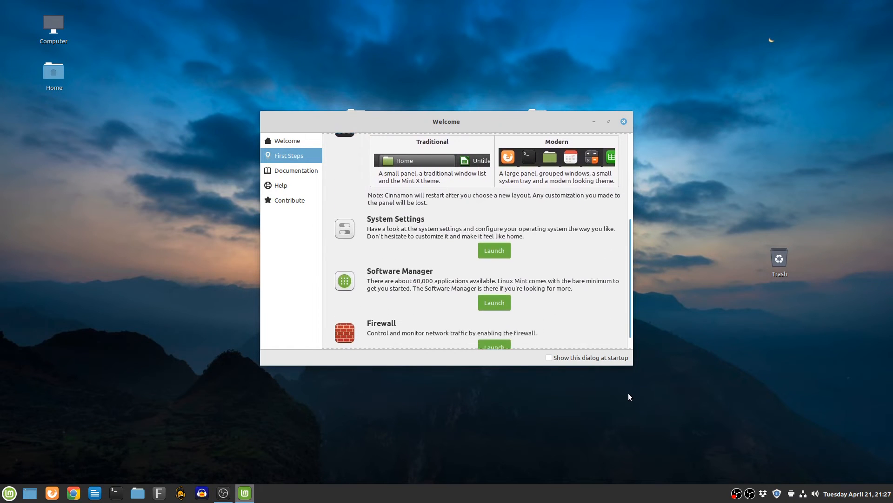
click(623, 121)
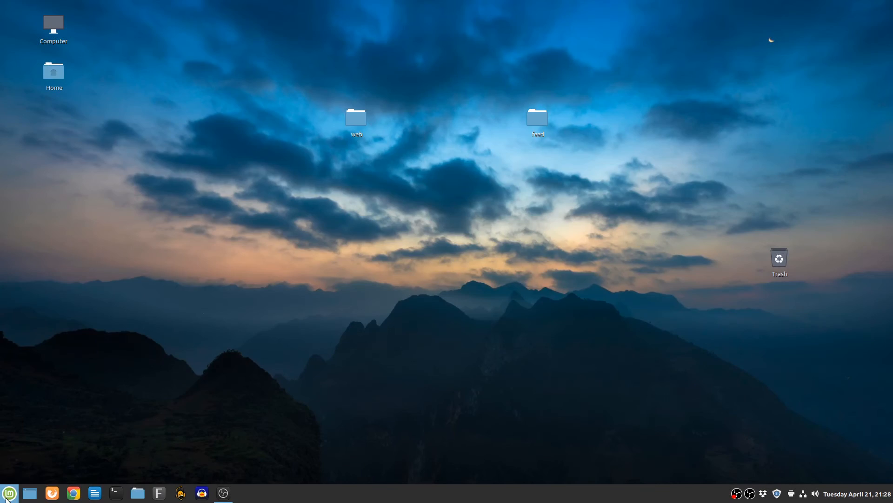
Browse the Cinnamon menu's Accessories and Internet application categories
click(9, 492)
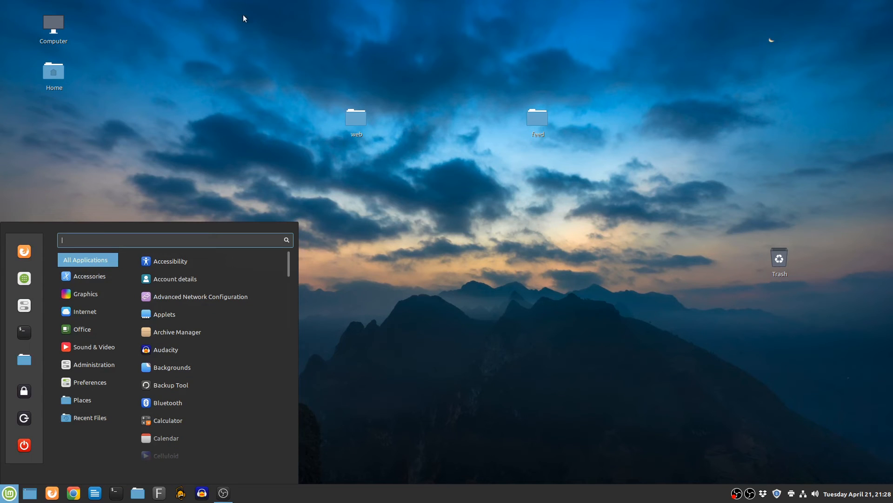
click(88, 276)
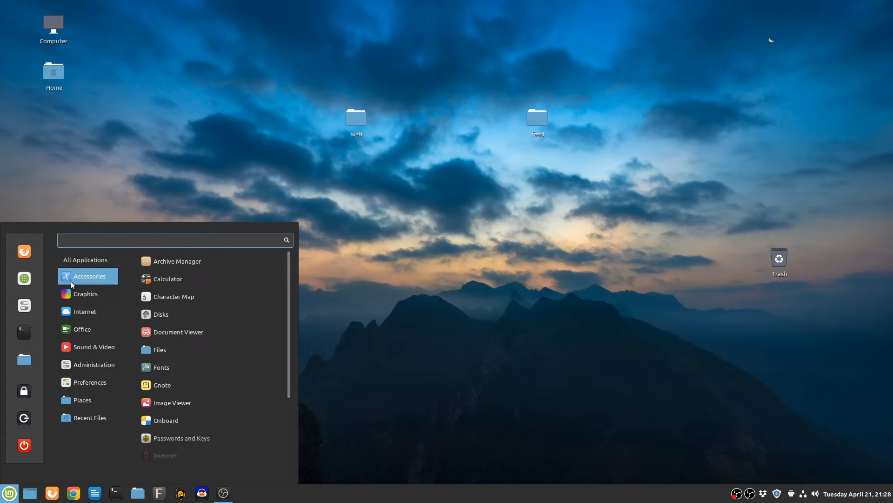
click(84, 311)
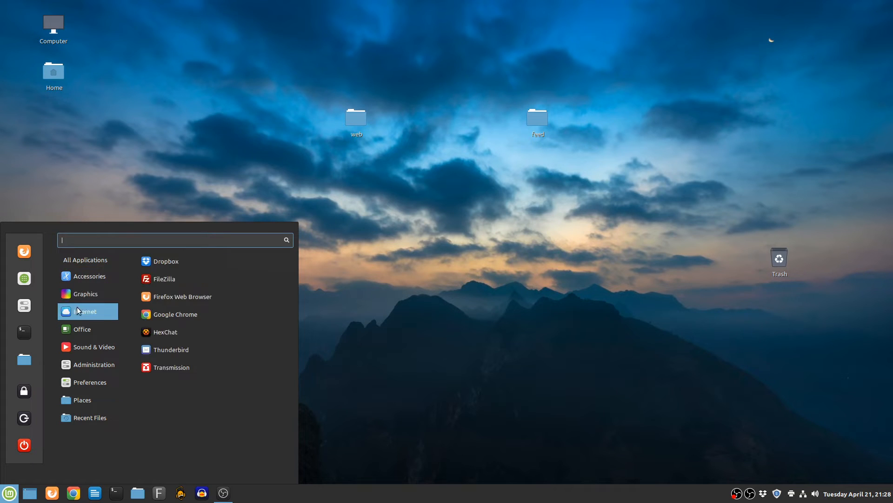
click(82, 328)
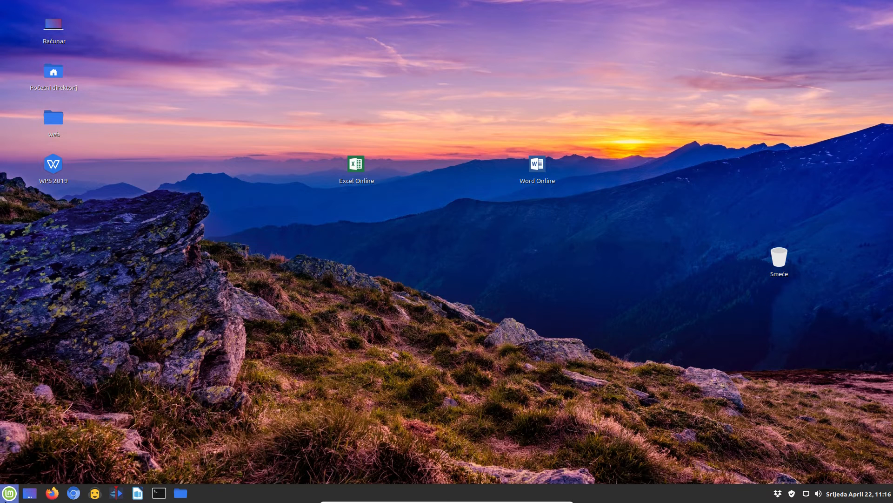
mouse_move(449, 245)
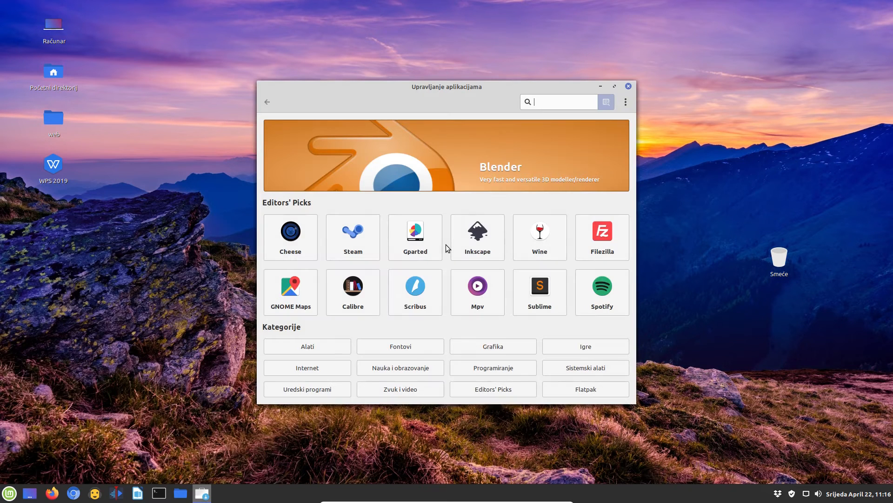
Search Software Manager and the Cinnamon menu for Kdenlive, which shows as already installed
text(kdenlive)
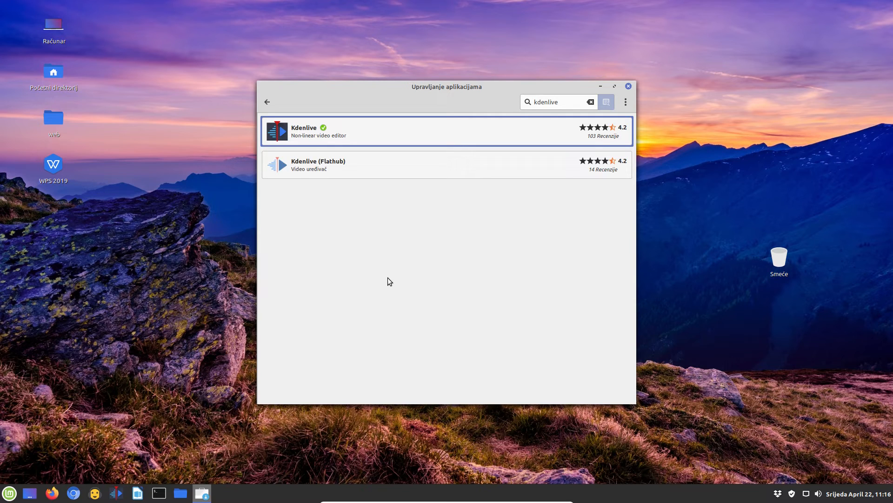
click(10, 491)
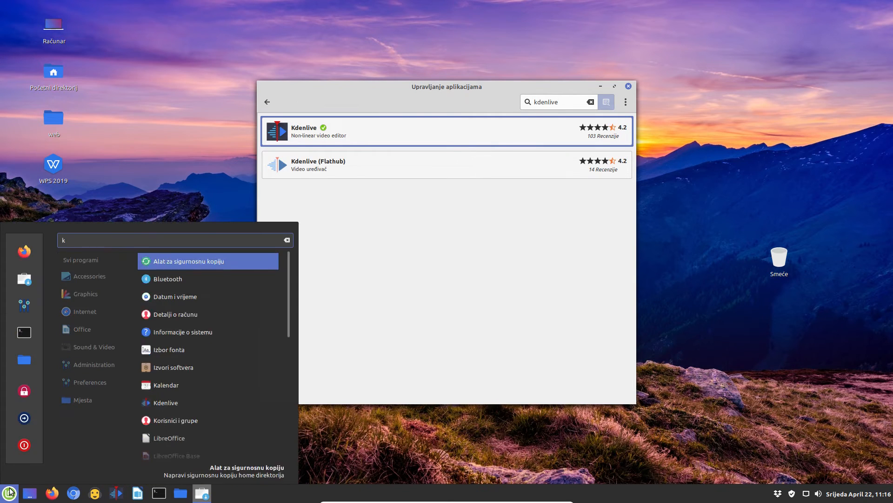
text(denli)
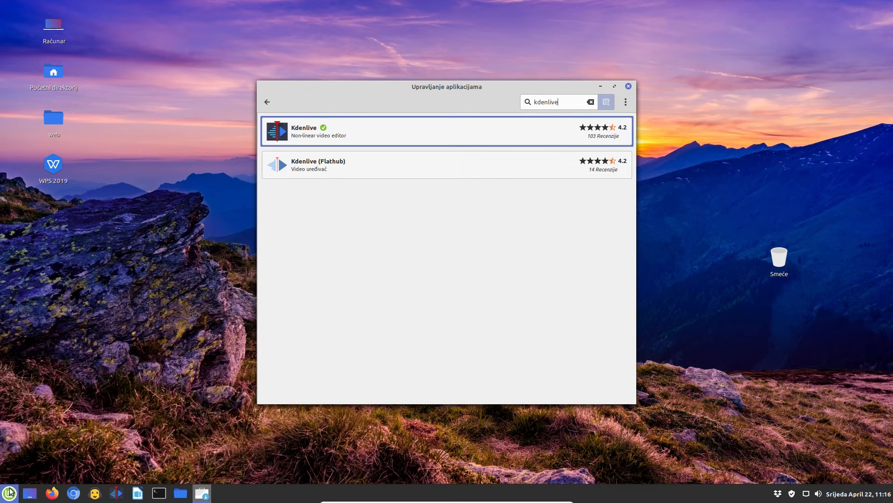
mouse_move(9, 492)
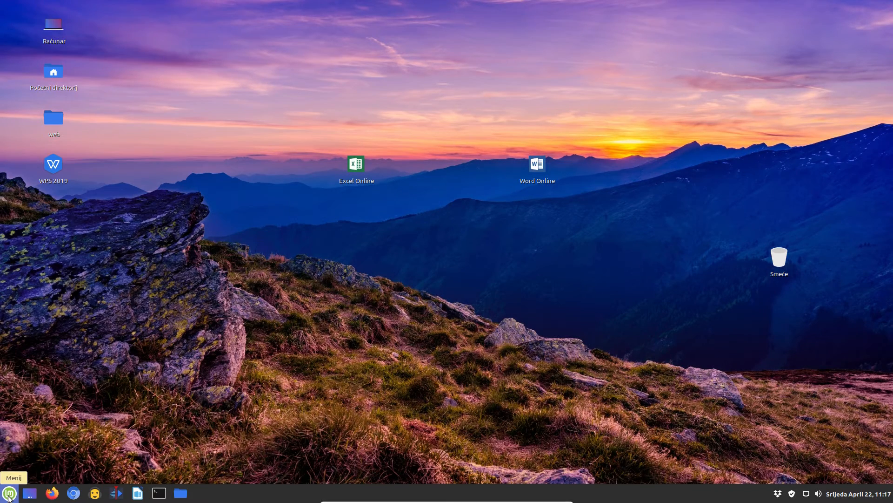
click(9, 492)
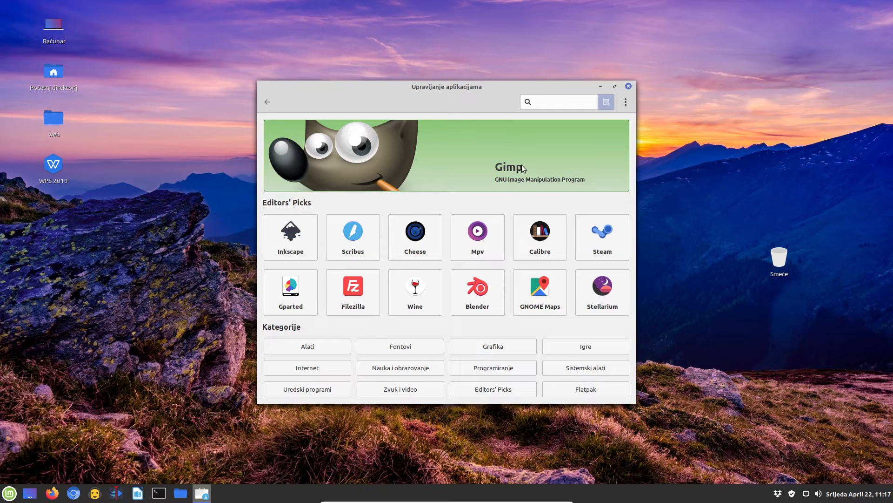
Search for xnview, confirm XnView Multi Platform is installed, launch it and maximize its browser
text(xnview)
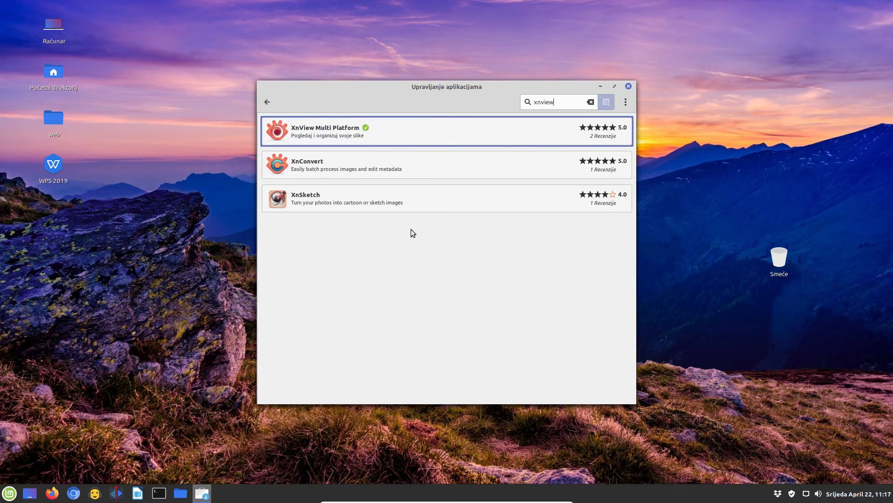
mouse_move(416, 270)
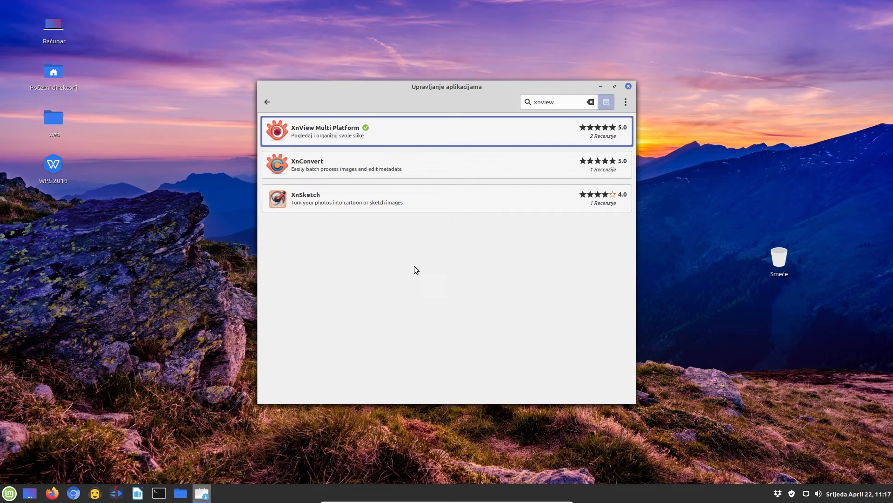
click(9, 493)
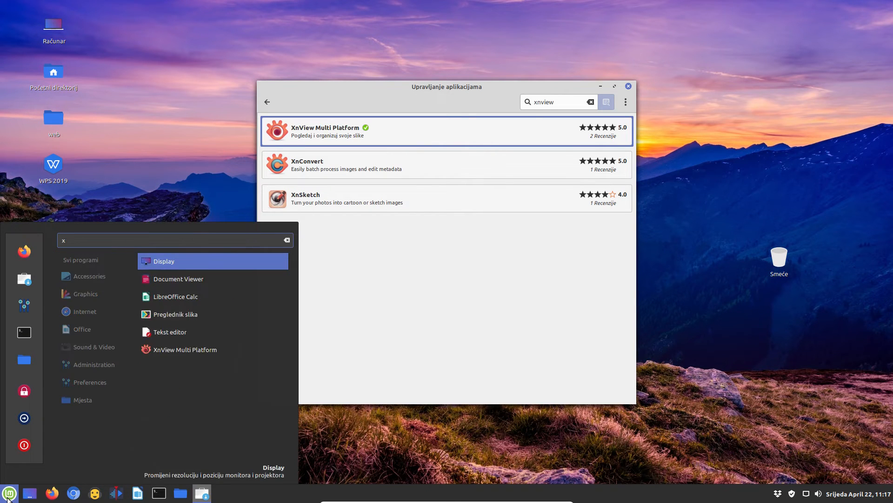
text(nview)
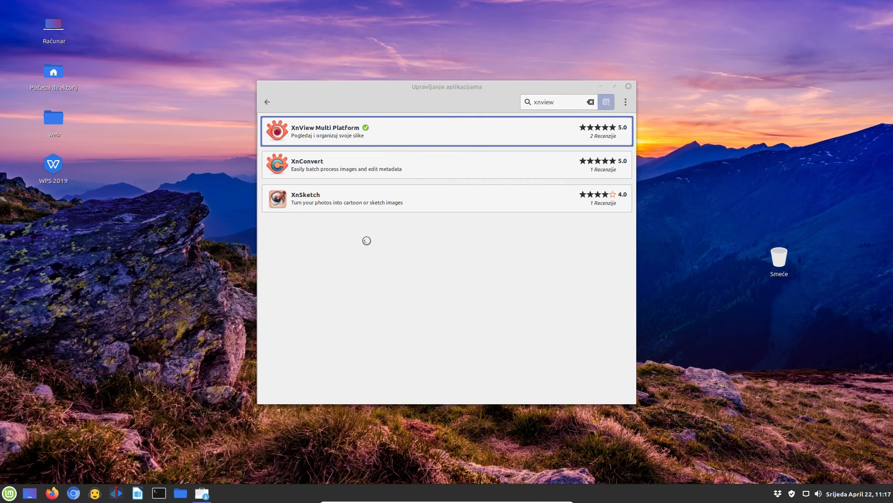
click(277, 130)
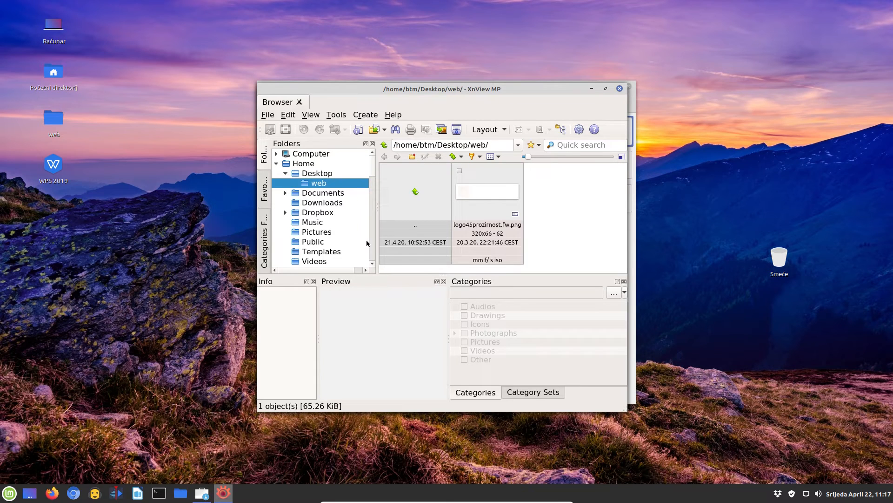
click(605, 88)
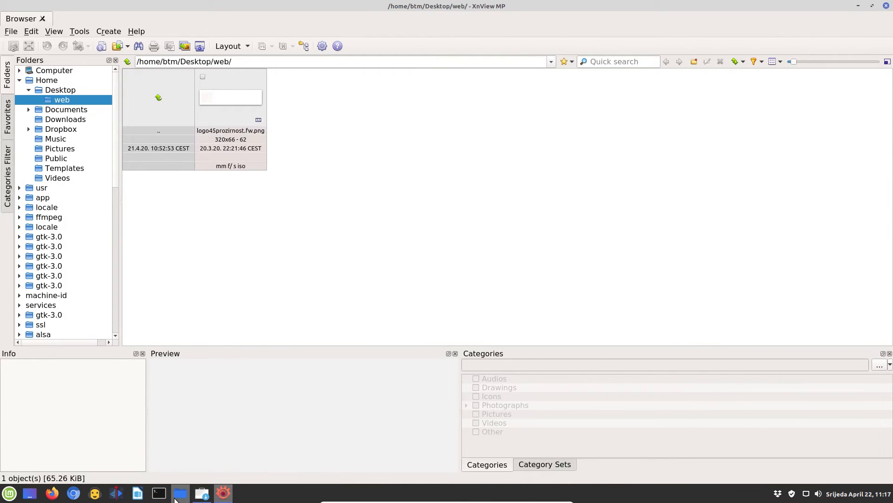
Open the Home folder in the file manager and enter the folder holding the downloaded package
click(180, 494)
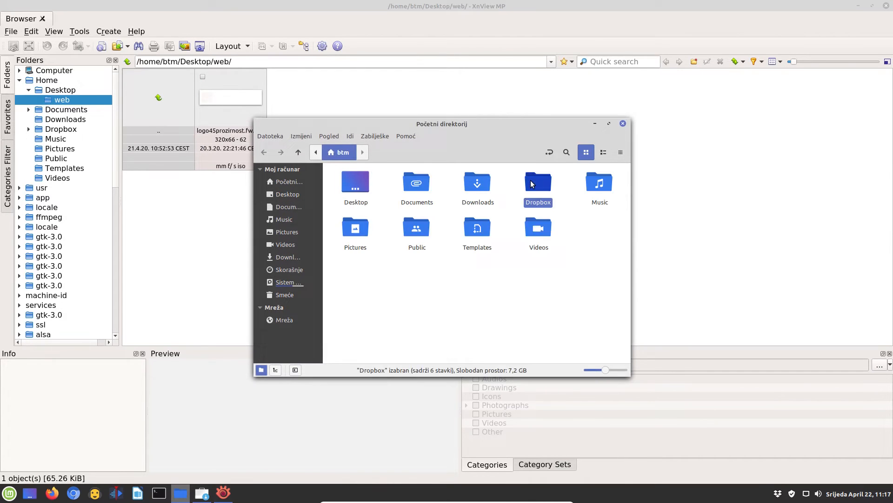
double_click(478, 182)
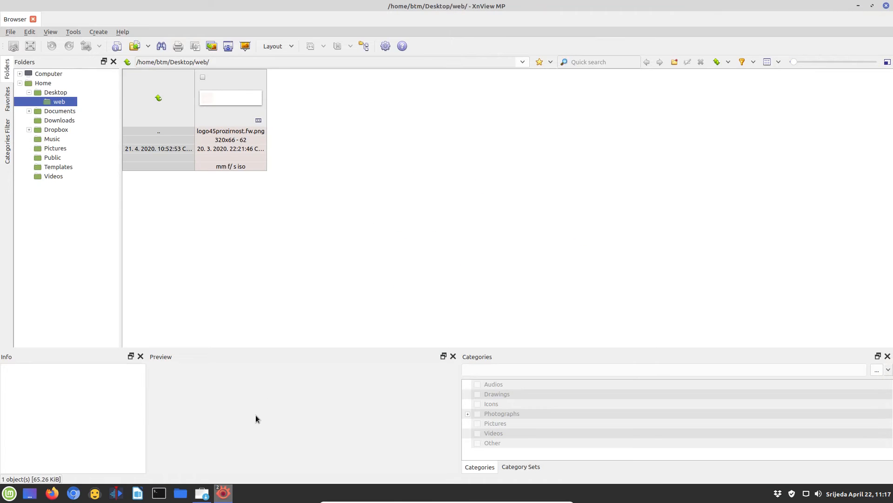
mouse_move(223, 491)
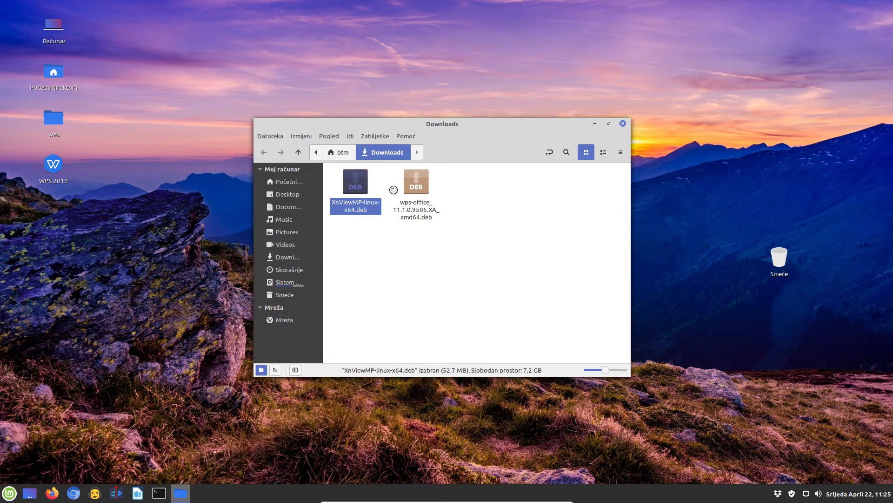
Open the XnView MP .deb in GDebi, start the install and authenticate with the administrator password
double_click(355, 181)
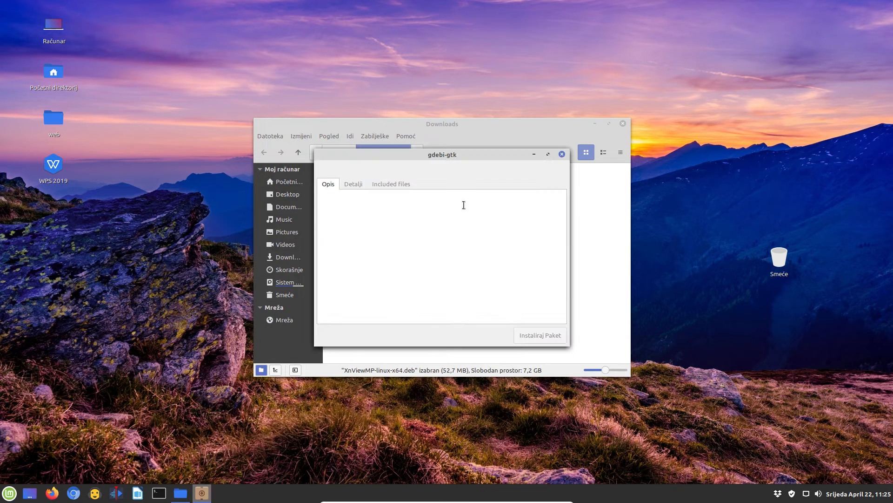
mouse_move(425, 253)
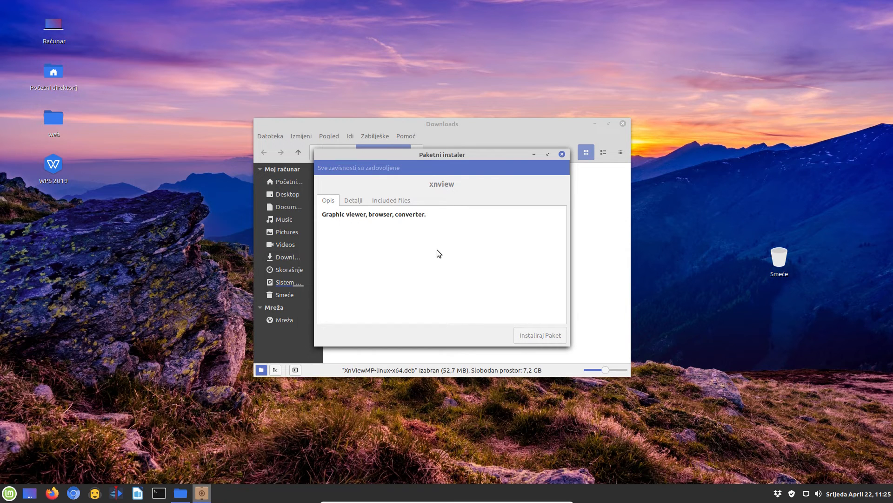
click(539, 334)
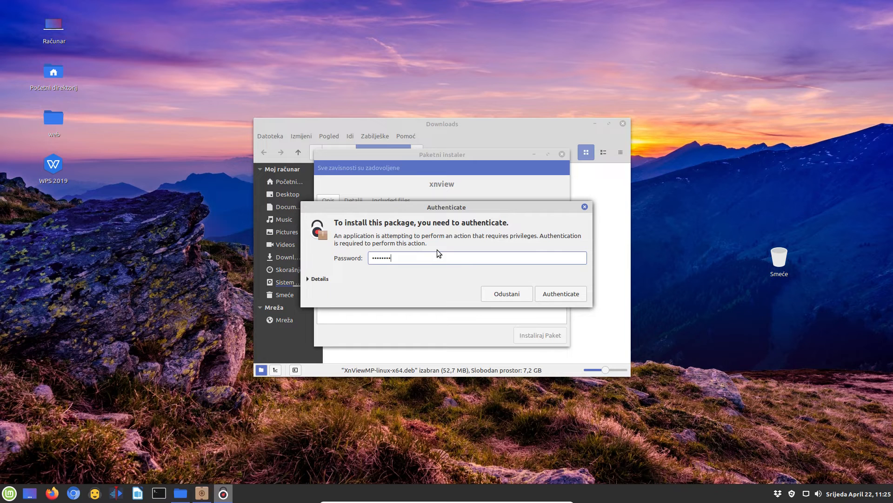
click(560, 293)
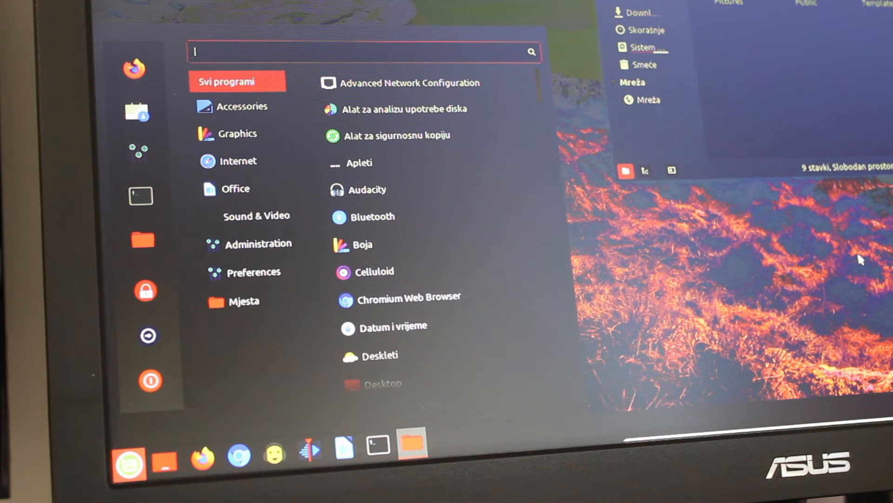
Search the Cinnamon menu for 'xnvi' and launch the newly installed XnView Multi Platform
text(xnvi)
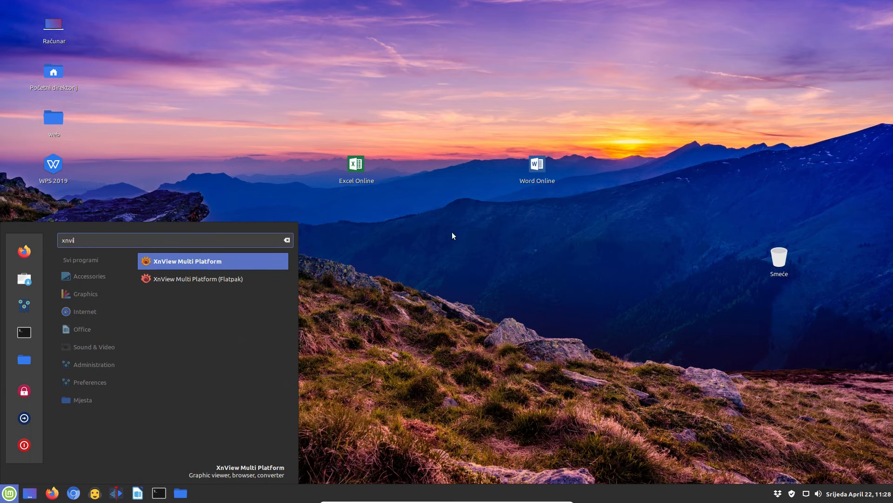
click(213, 260)
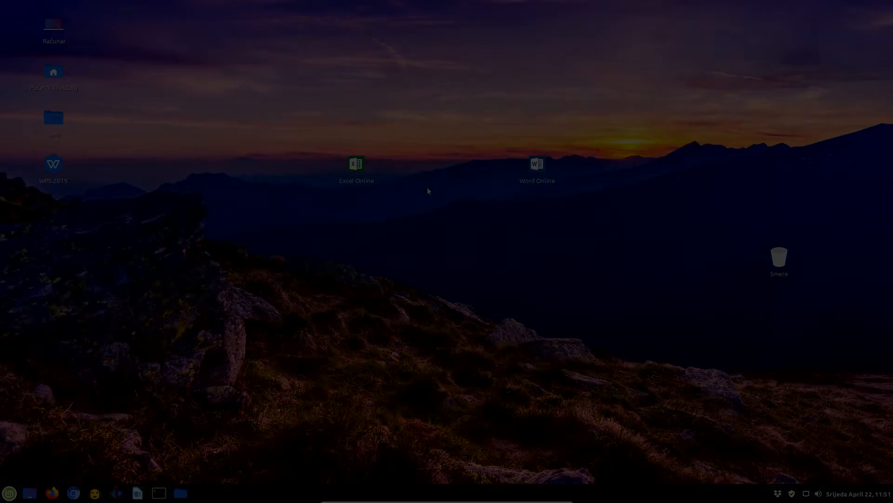
Browse the Flatpak category in Software Manager, scrolling past Telegram, GIMP, Discord and others
click(201, 493)
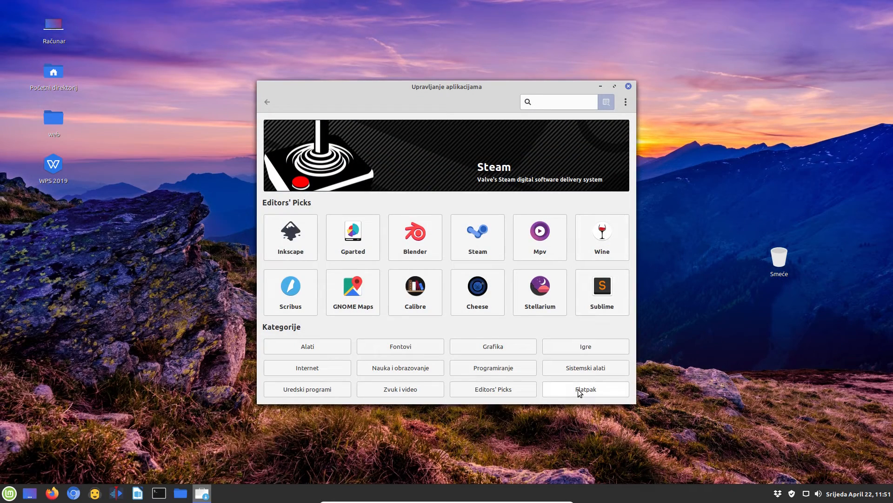
click(585, 389)
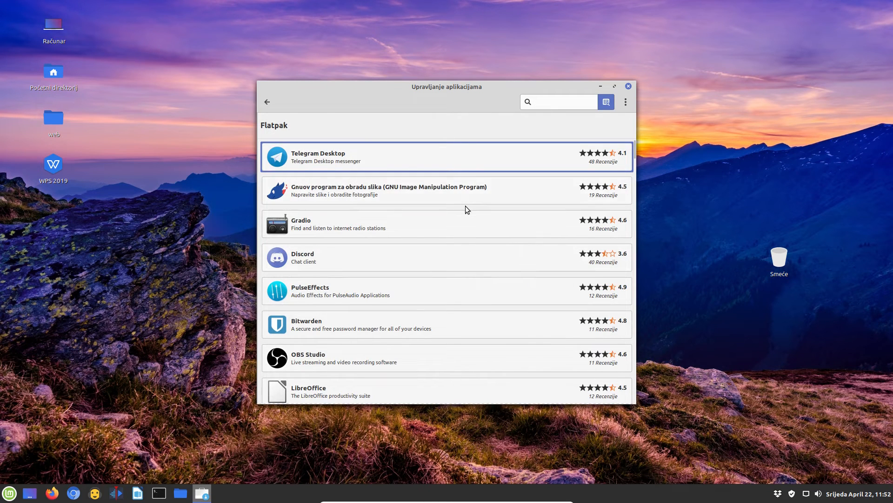
scroll(down, 3)
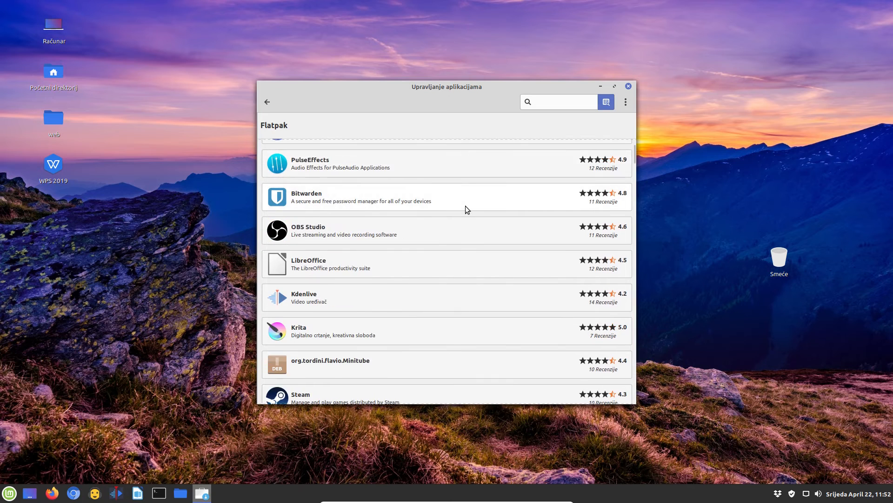
scroll(down, 3)
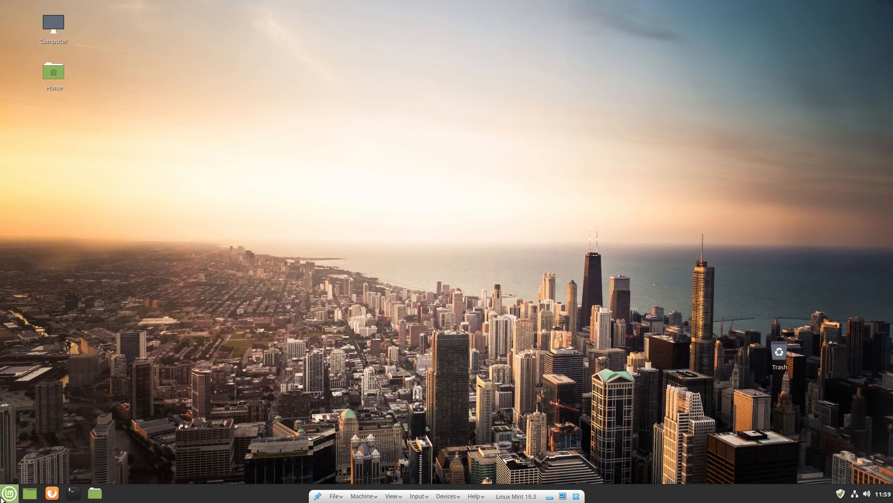
From the Mint 19.3 menu, briefly open and close Software Manager
click(10, 493)
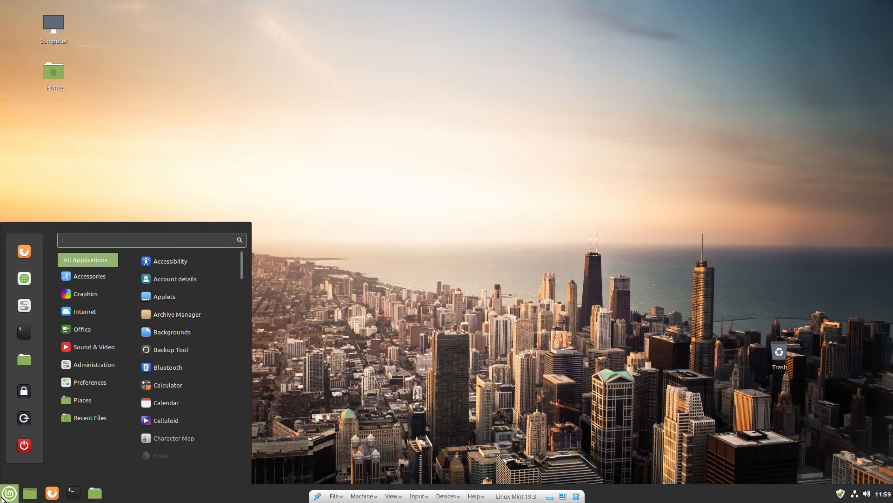
mouse_move(193, 16)
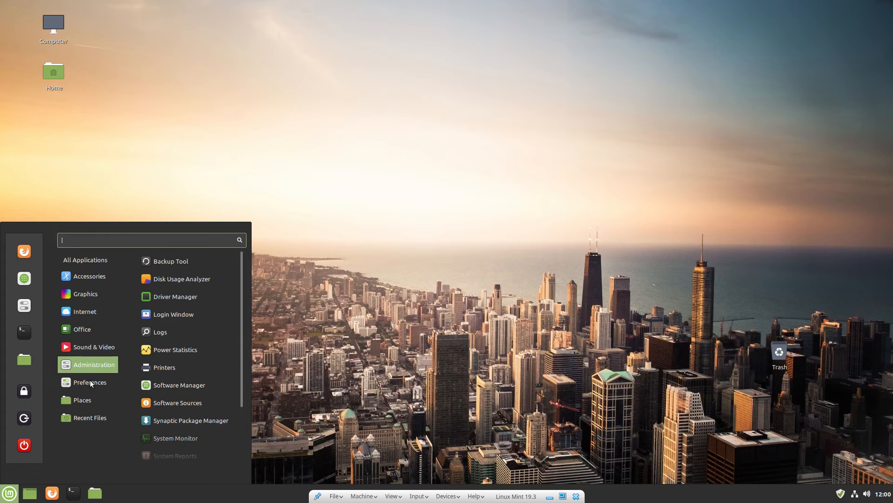
click(178, 385)
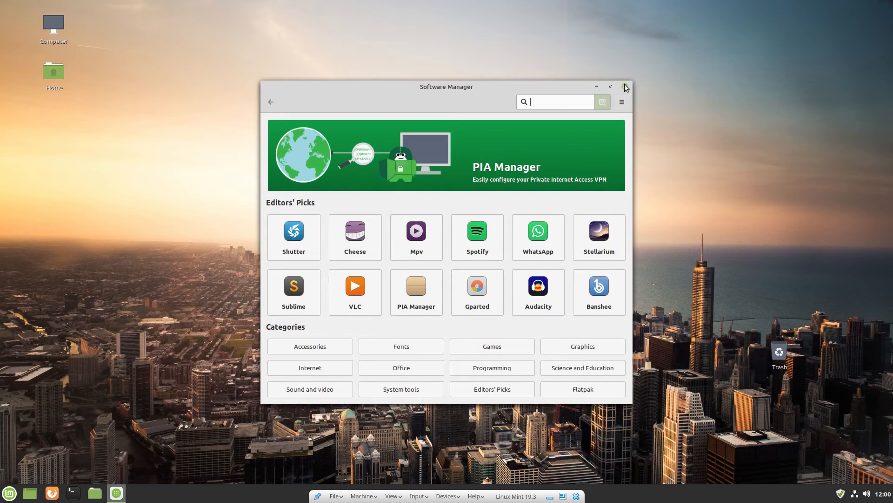
click(9, 493)
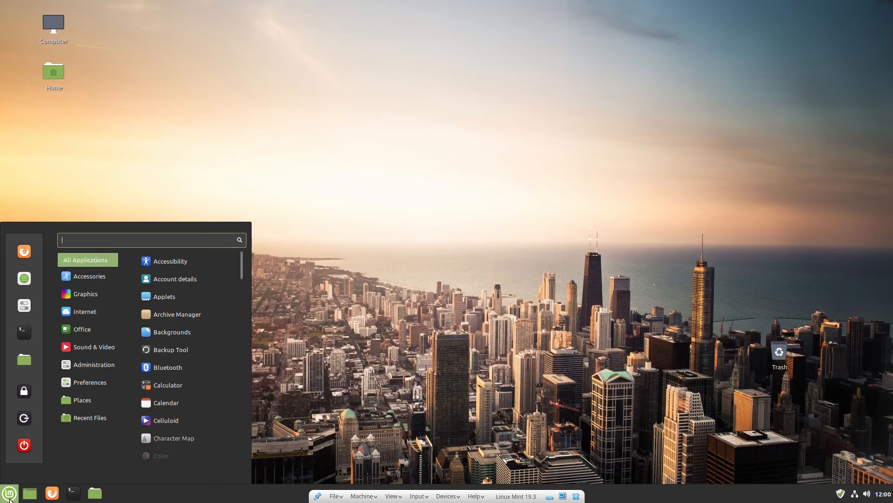
Search 'synapt', launch Synaptic and authenticate with the administrator password
text(synapt)
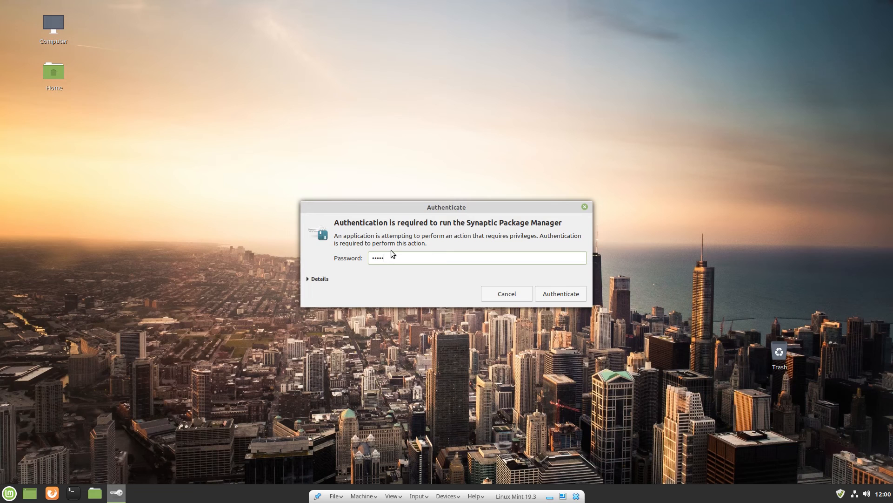
text(•••)
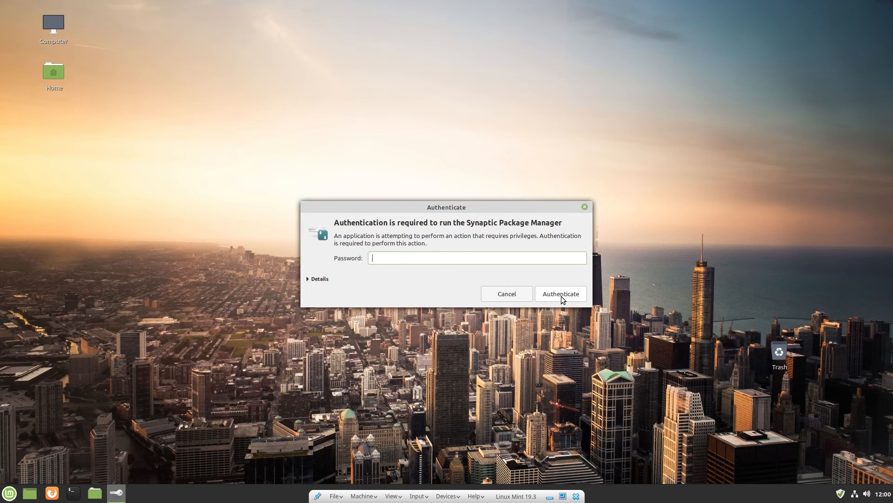
click(504, 293)
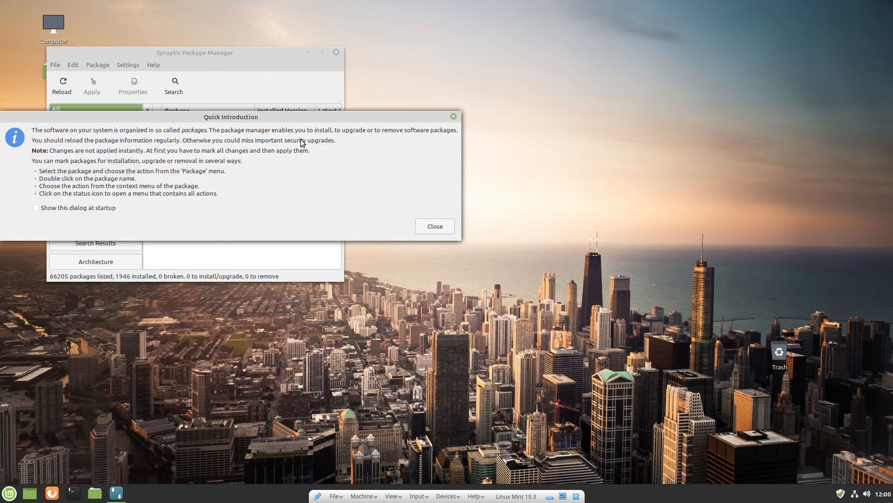
Dismiss Synaptic's Quick Introduction and open ulauncher_5.7.4_all.deb with GDebi from Downloads
click(434, 226)
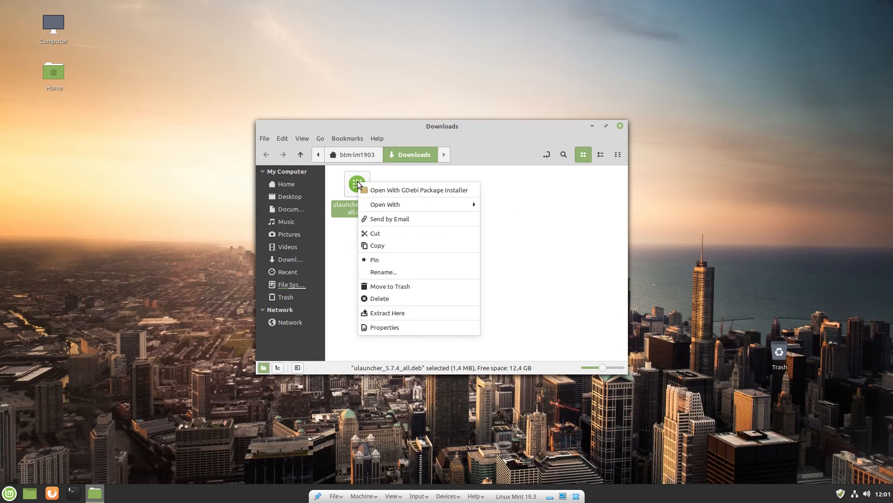
click(539, 220)
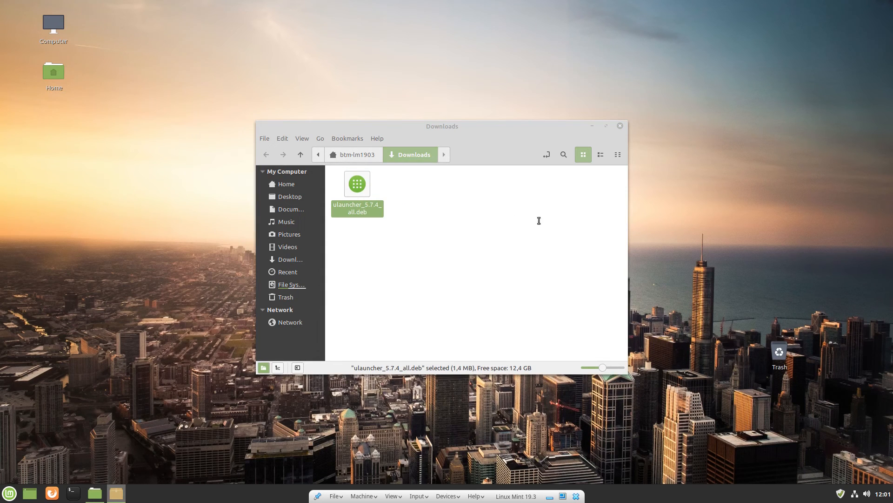
double_click(357, 183)
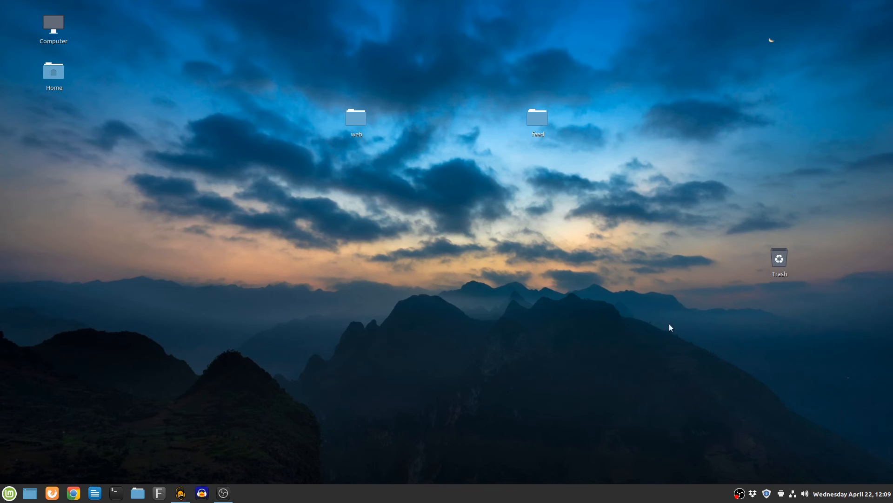
Install the pending openssl update in Update Manager, authenticating with the password, then close it
click(244, 492)
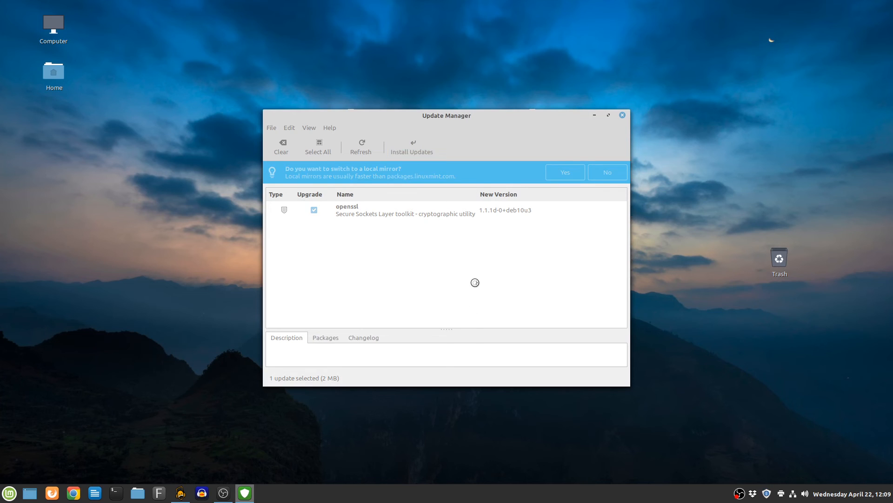
click(412, 146)
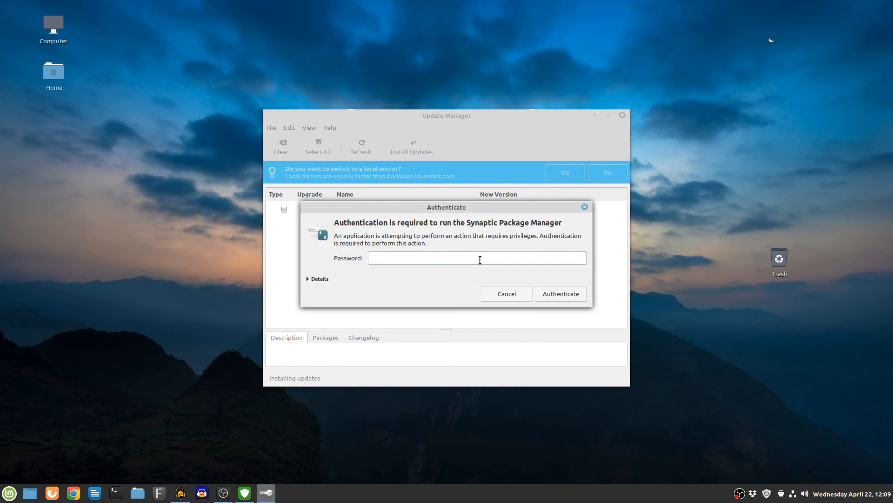
text(password)
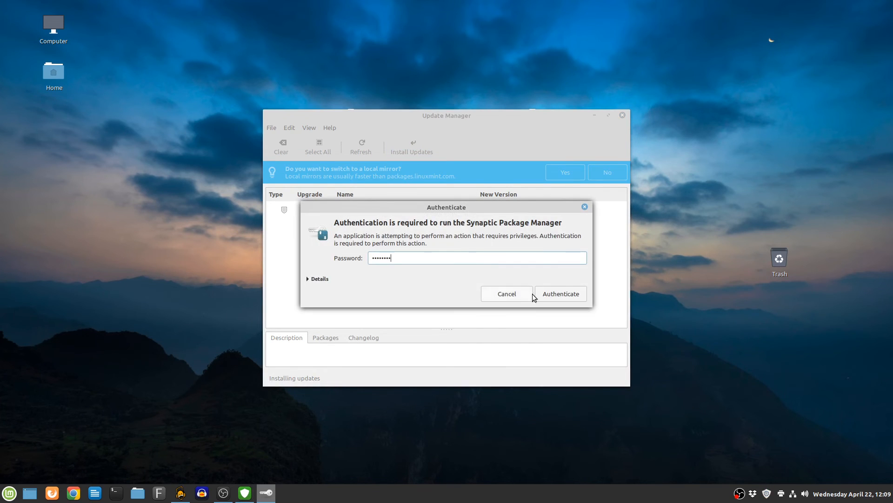
click(561, 293)
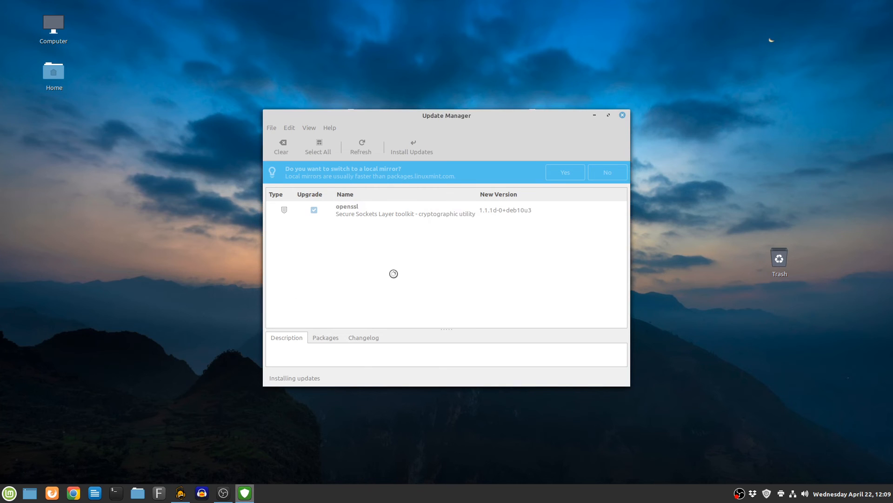
click(411, 147)
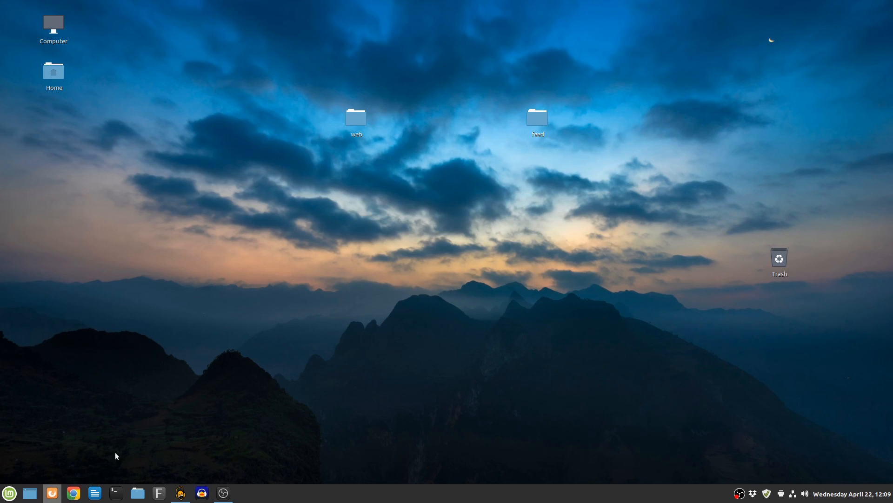
Launch Audacity 2.2.2 from the panel and dismiss its welcome dialog to an empty project
click(52, 493)
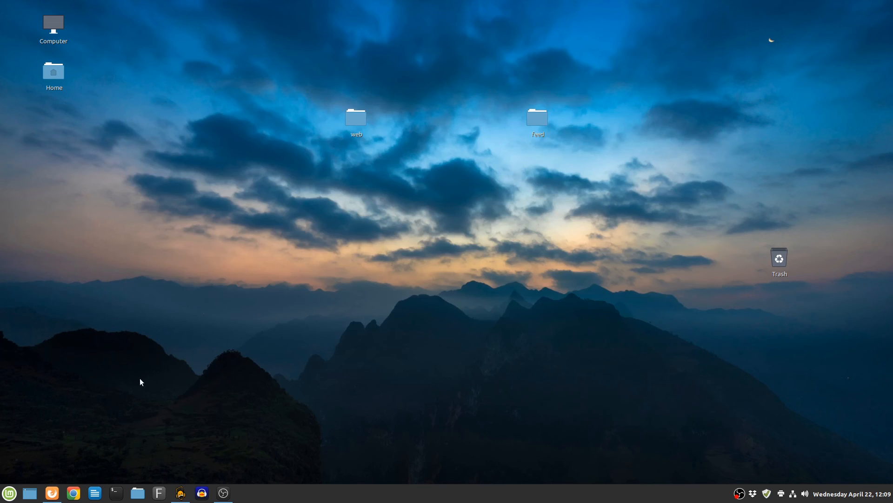
mouse_move(204, 485)
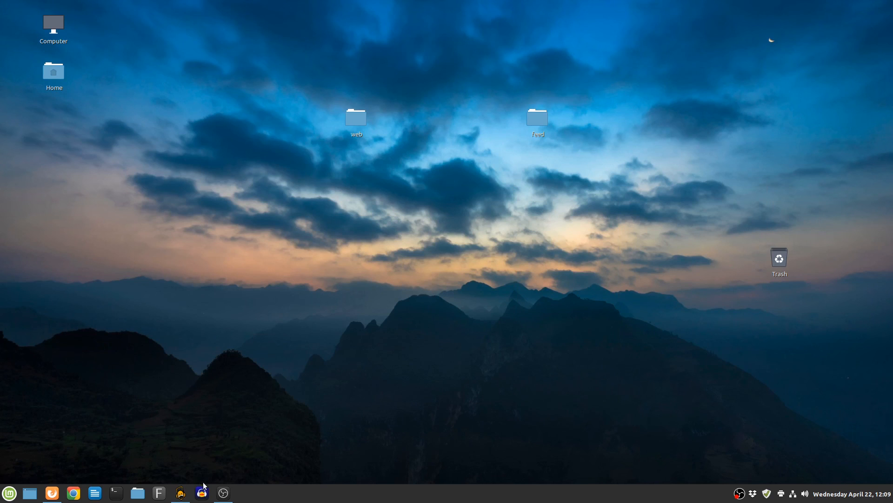
click(201, 494)
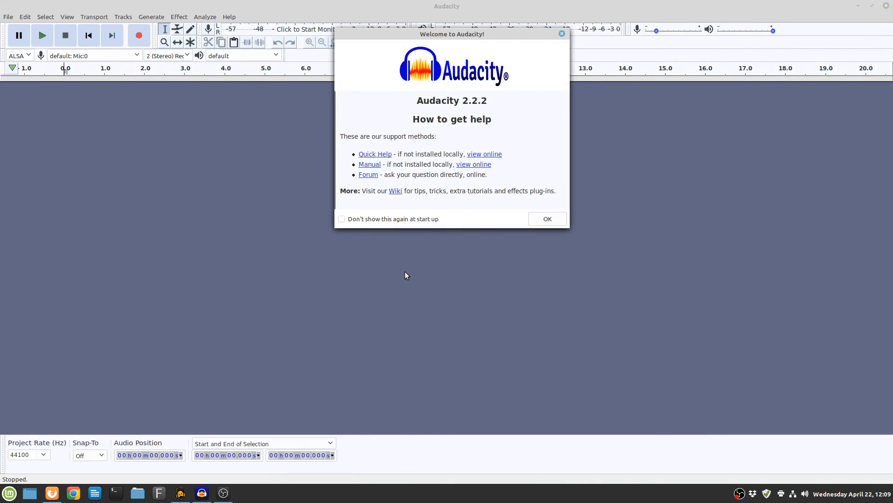
click(546, 219)
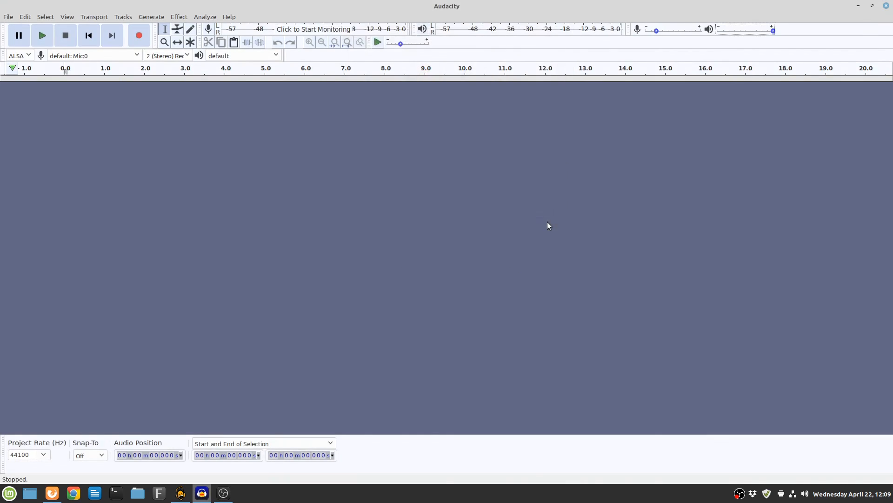